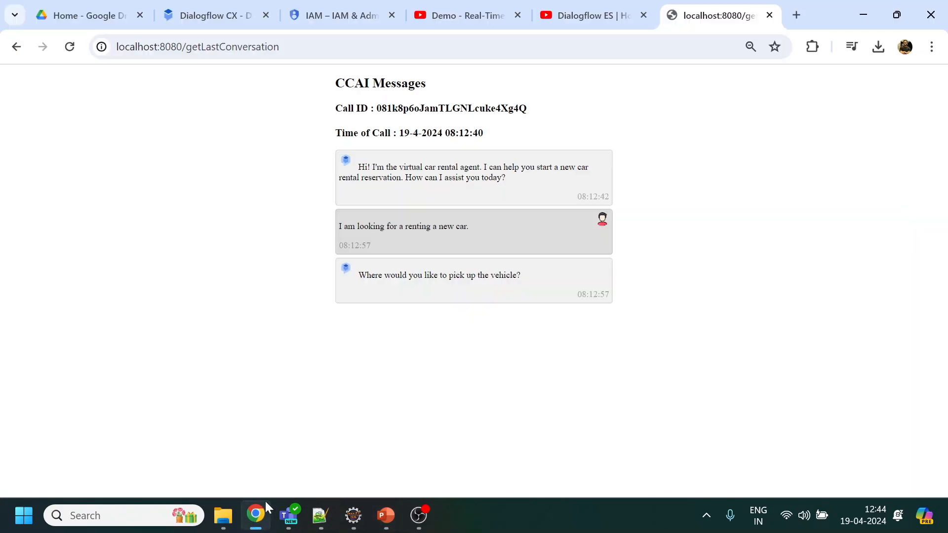
Bring up the Real-Time Conversation Dialogflow CX demo video and review its description and comments.
click(467, 15)
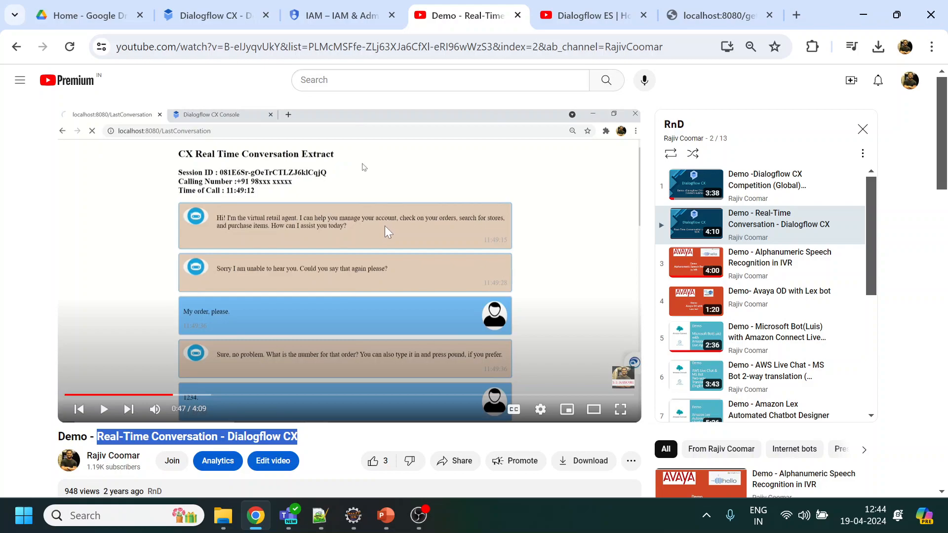
scroll(down, 3)
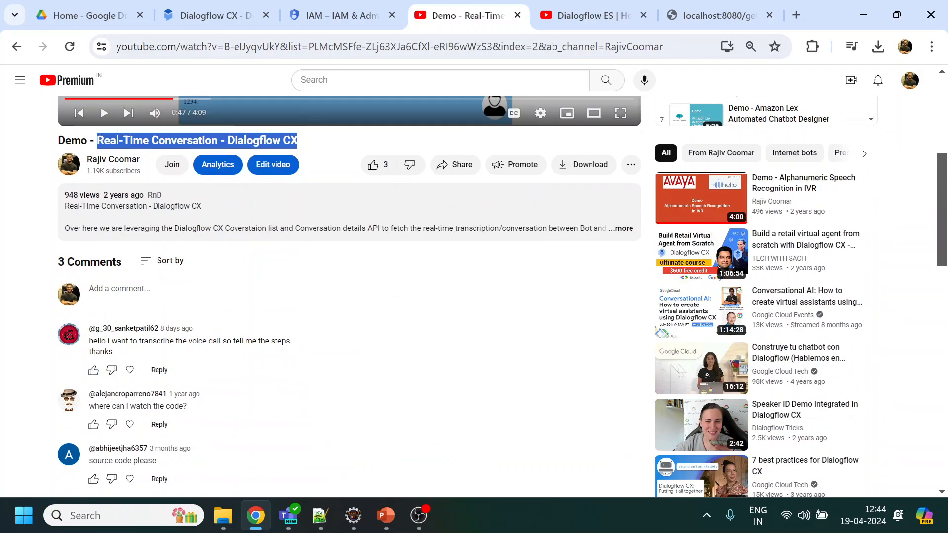
mouse_move(140, 484)
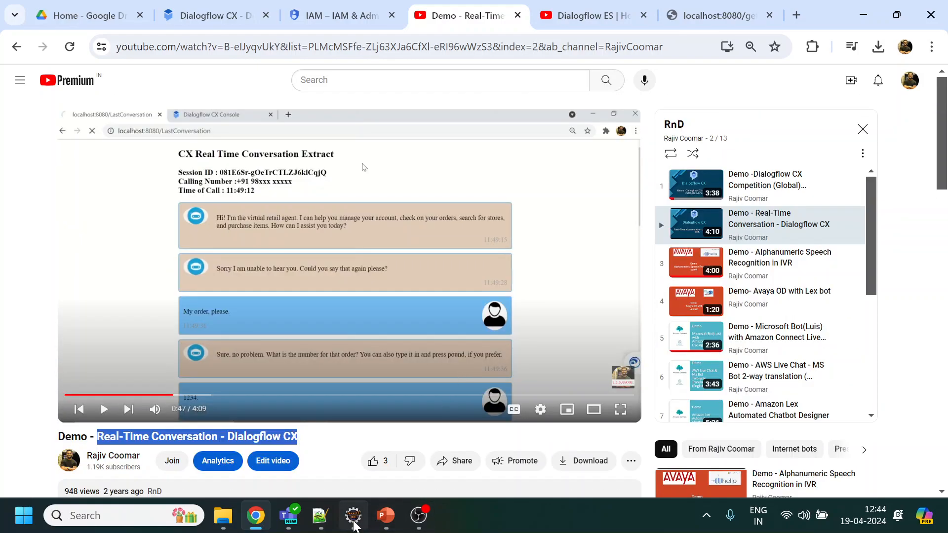
Show the listConversations code in DialogflowConverstataion.java, then return to the browser.
click(352, 516)
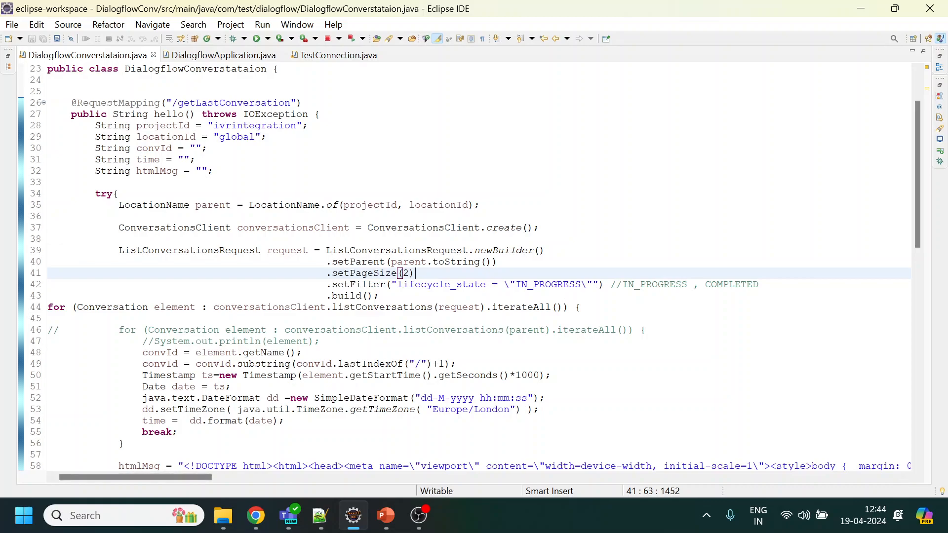
scroll(down, 3)
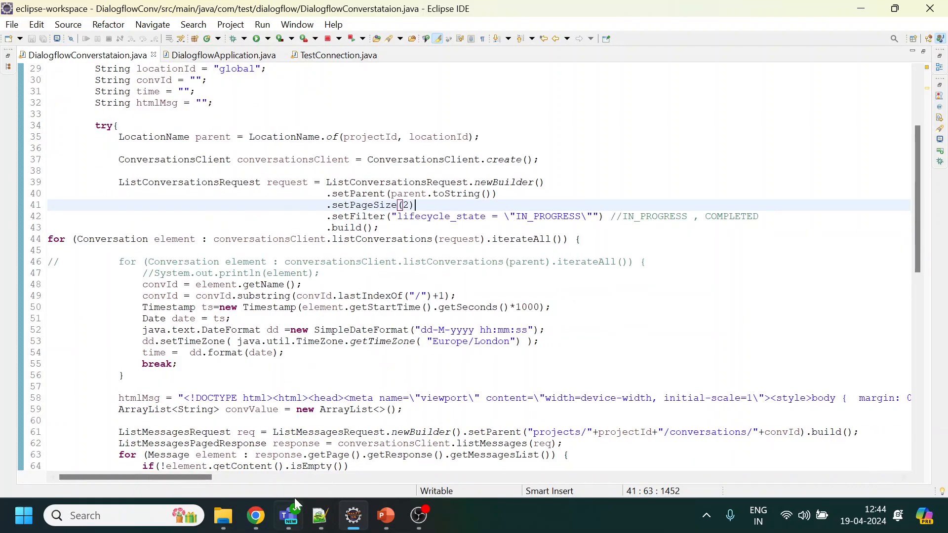
click(254, 515)
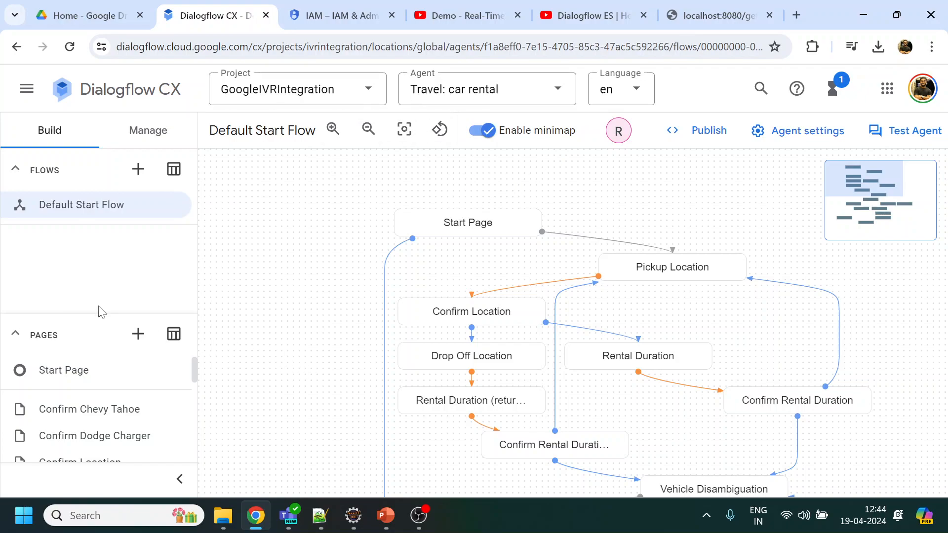
mouse_move(156, 237)
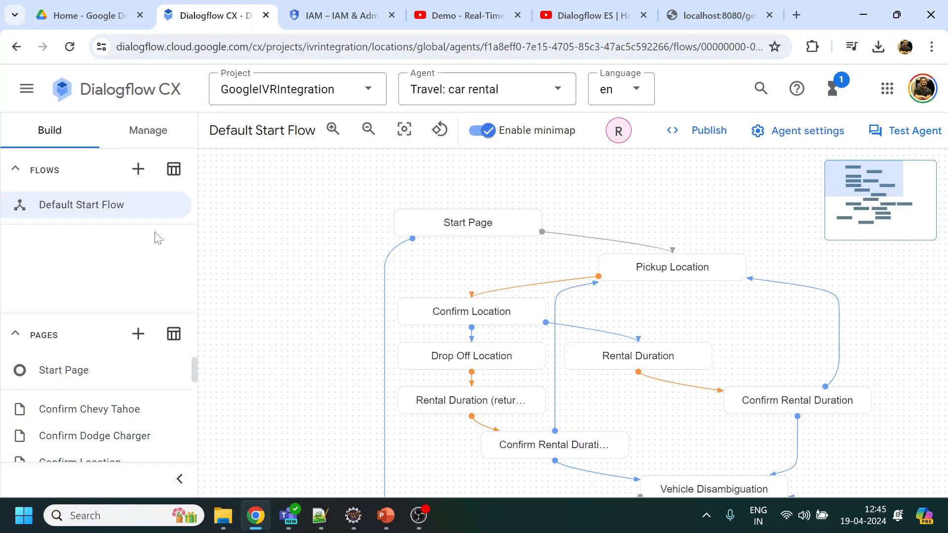
Return to the localhost getLastConversation page showing the CCAI Messages.
click(713, 15)
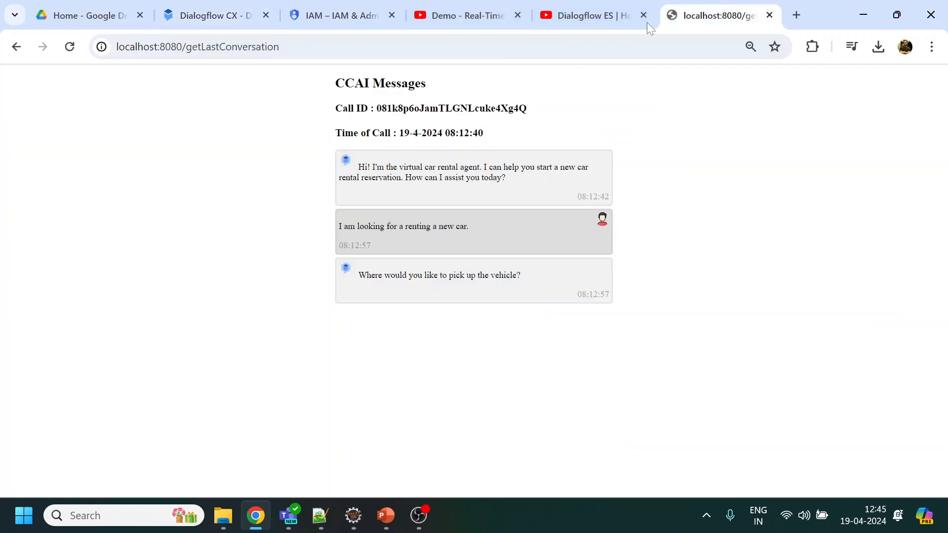
Reload getLastConversation repeatedly until the SUV rental call shows the Mumbai pickup confirmation.
click(69, 47)
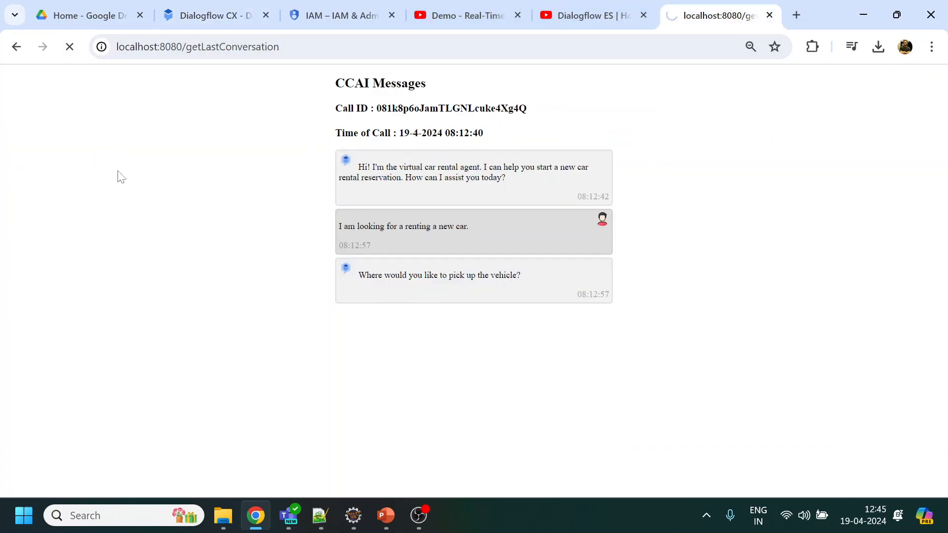
click(69, 47)
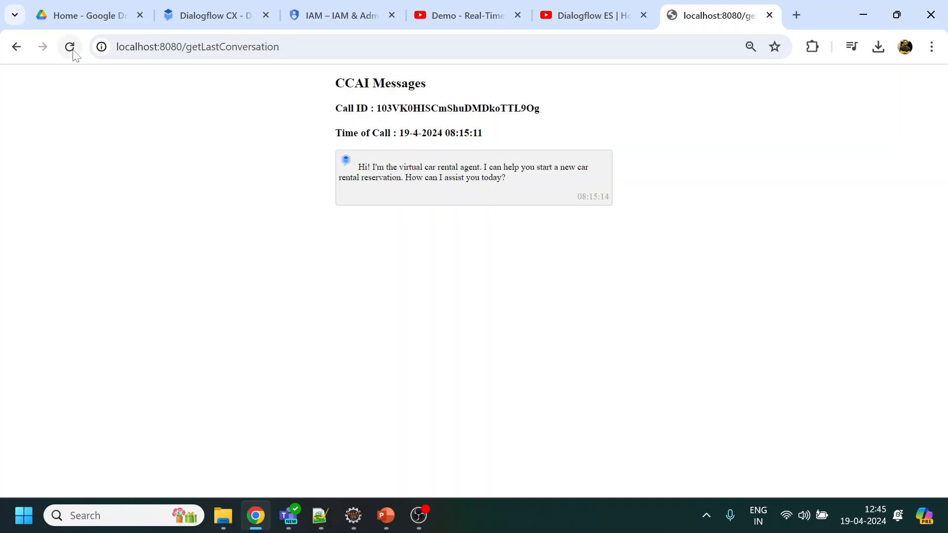
mouse_move(69, 46)
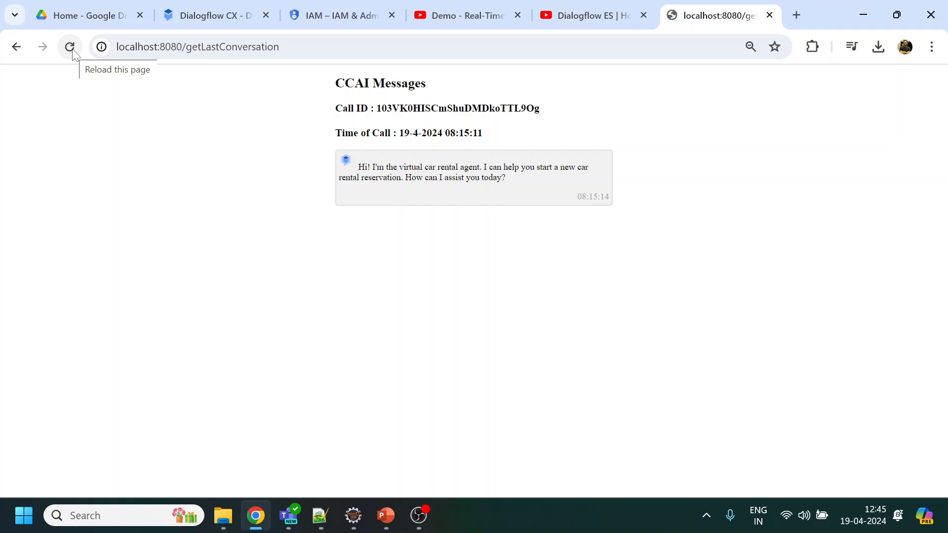
click(69, 46)
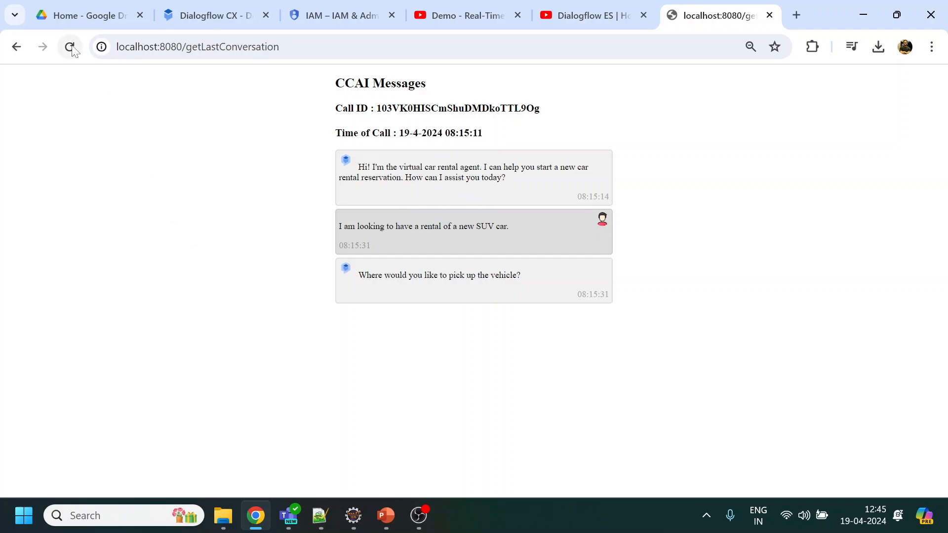
mouse_move(69, 47)
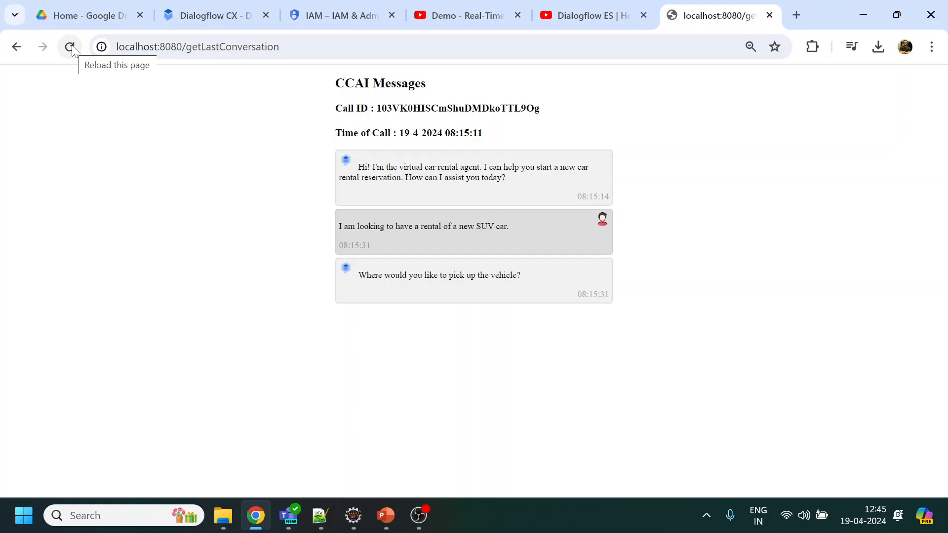
click(69, 47)
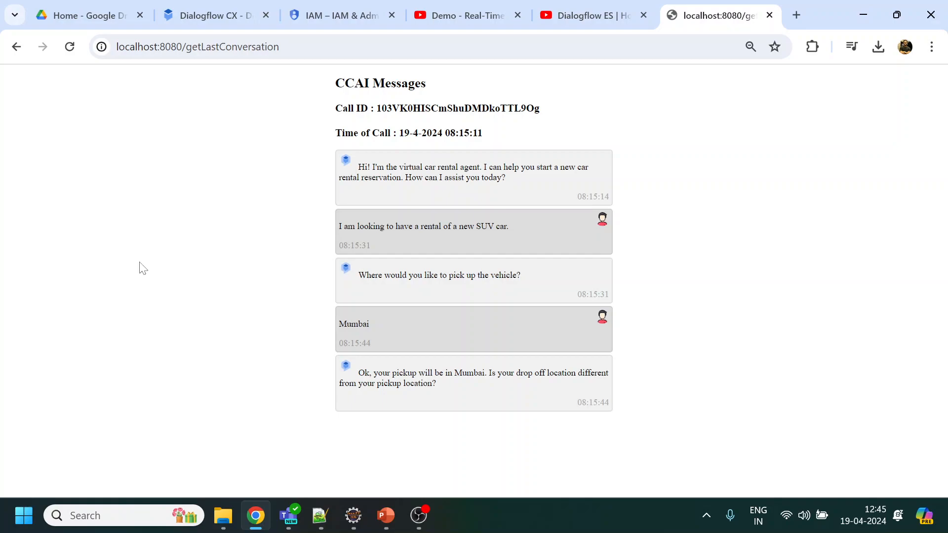
click(69, 46)
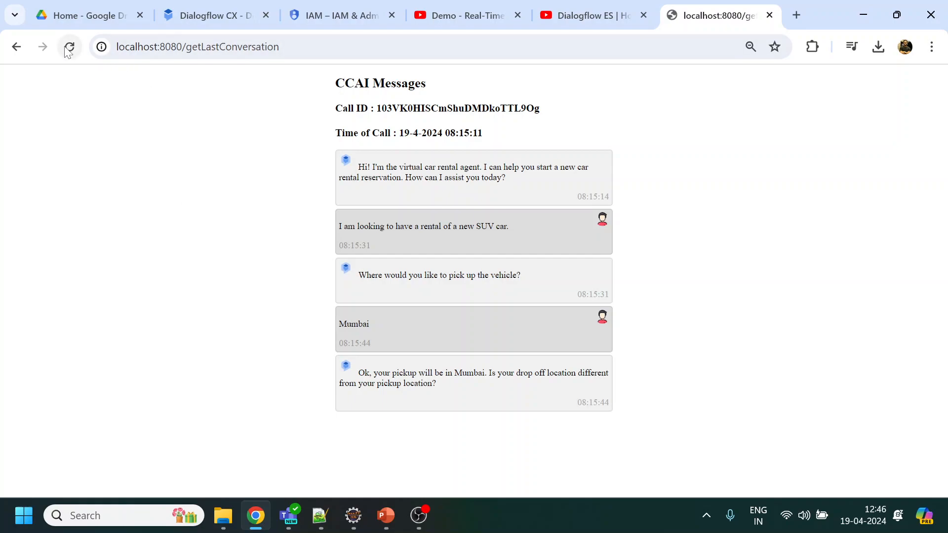
Reload the CCAI Messages page until the bot's Mumbai booking confirmation appears.
click(69, 46)
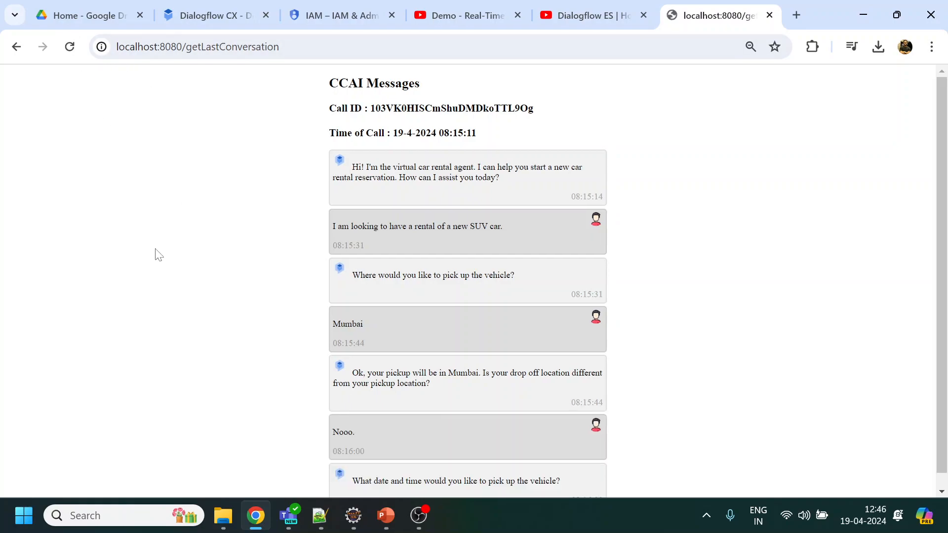
scroll(down, 3)
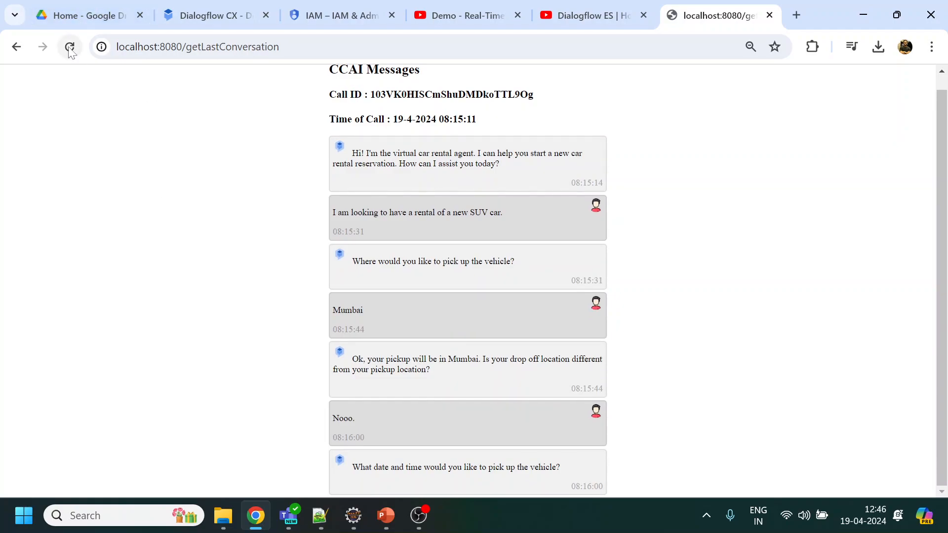
click(68, 46)
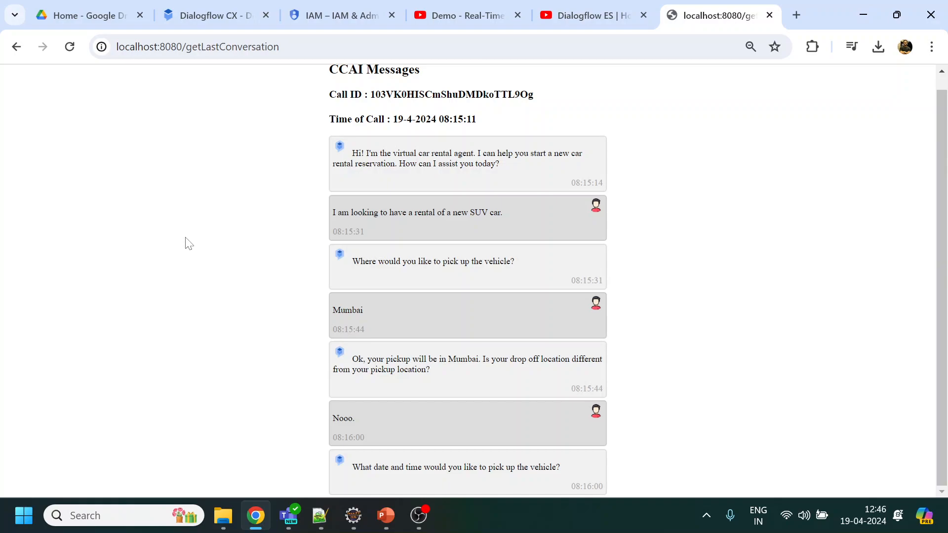
mouse_move(150, 193)
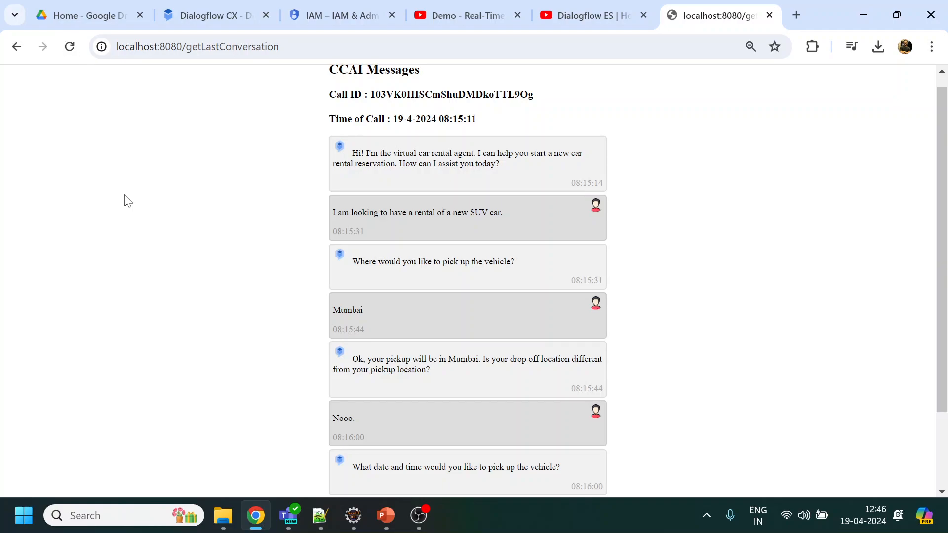
scroll(down, 3)
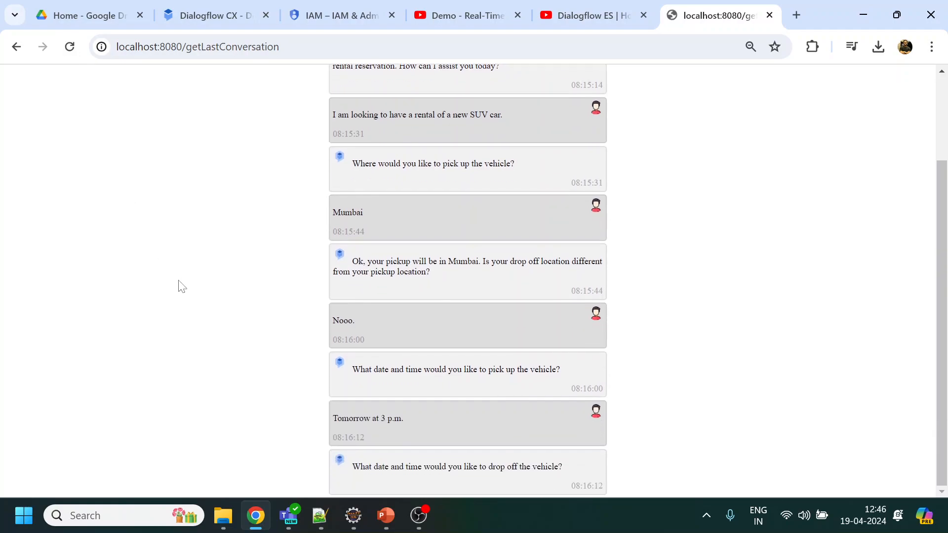
mouse_move(176, 287)
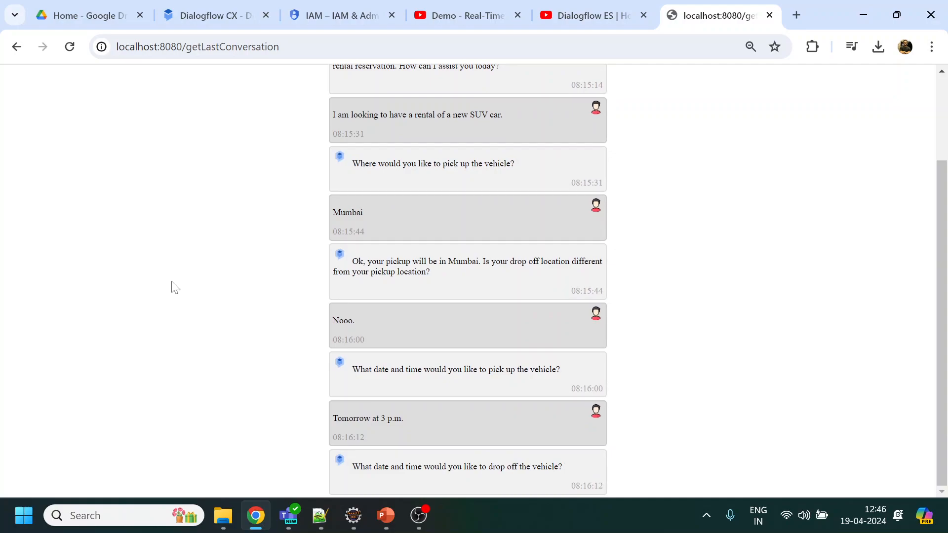
mouse_move(156, 236)
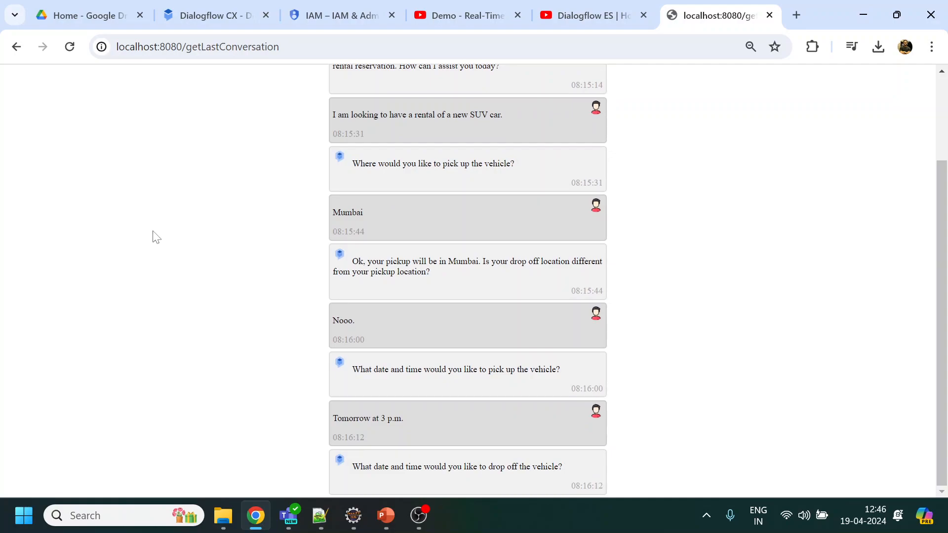
click(69, 46)
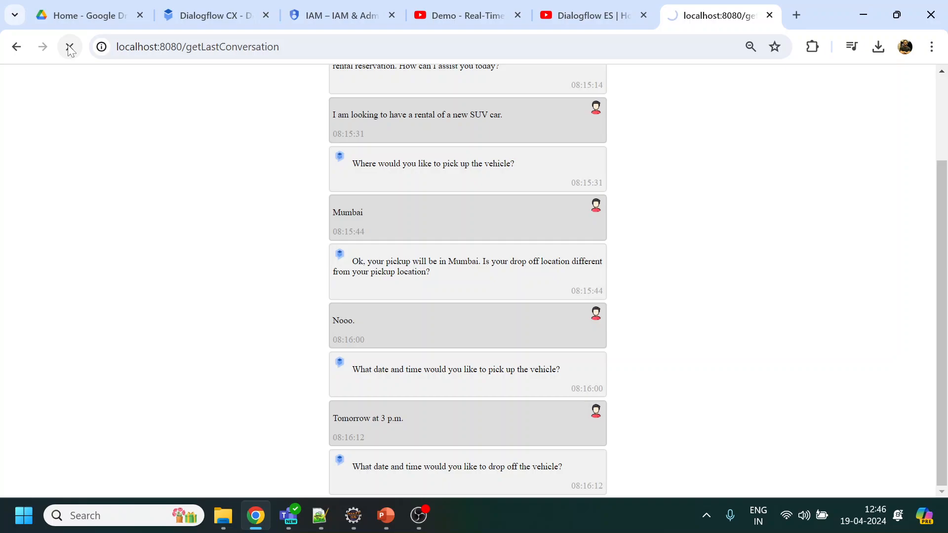
click(69, 46)
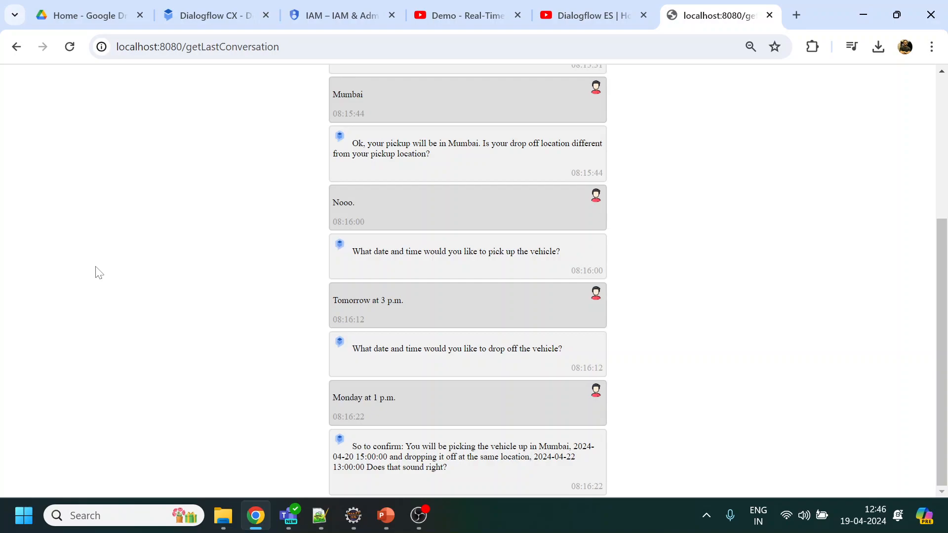
mouse_move(516, 360)
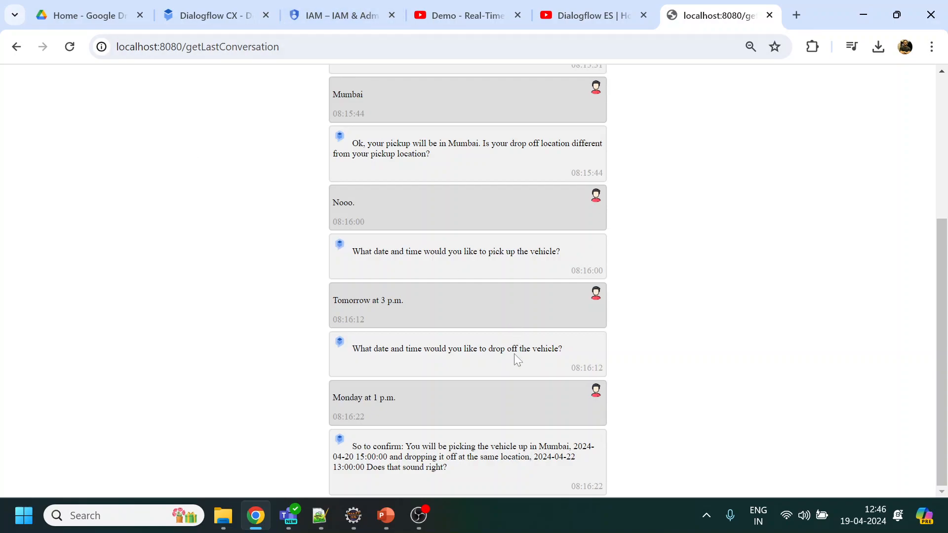
Scroll through the page to review the full rental conversation.
scroll(up, 3)
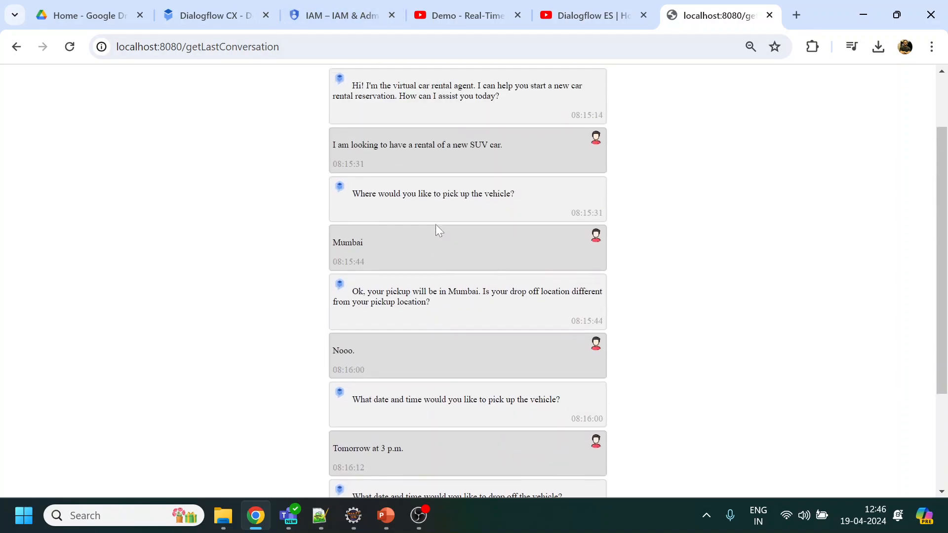
scroll(up, 3)
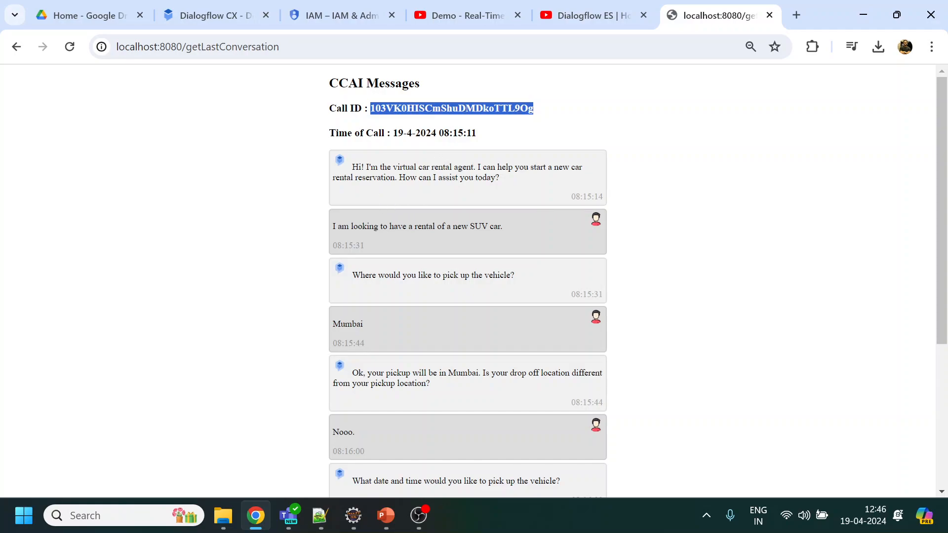
scroll(down, 3)
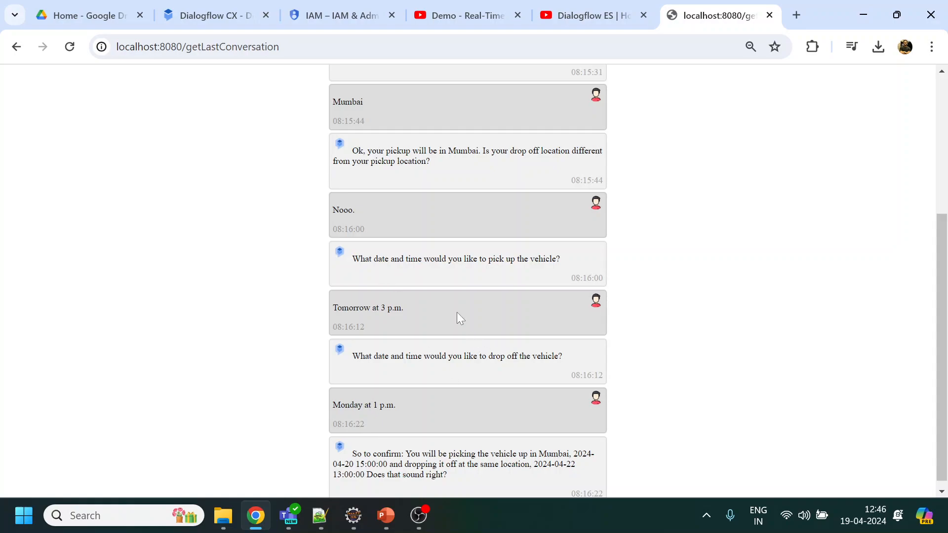
scroll(up, 3)
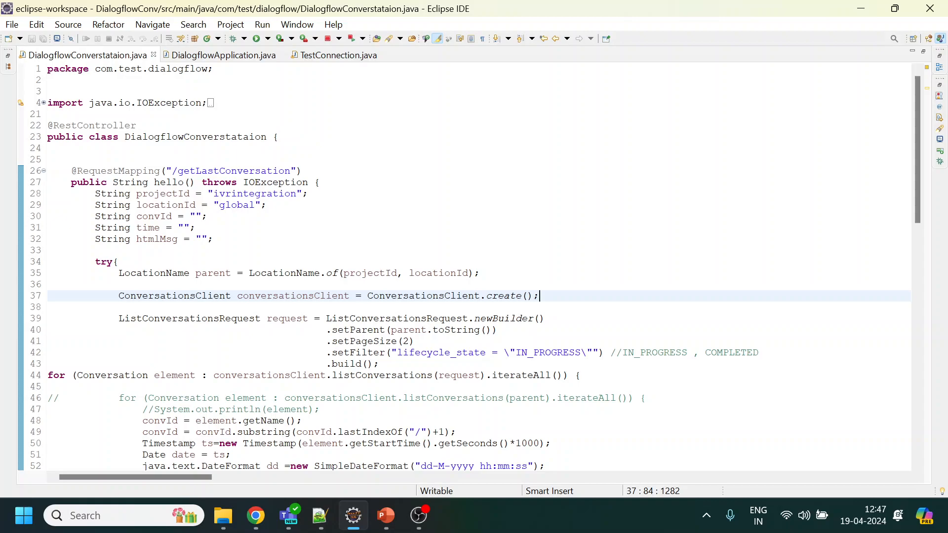
mouse_move(174, 295)
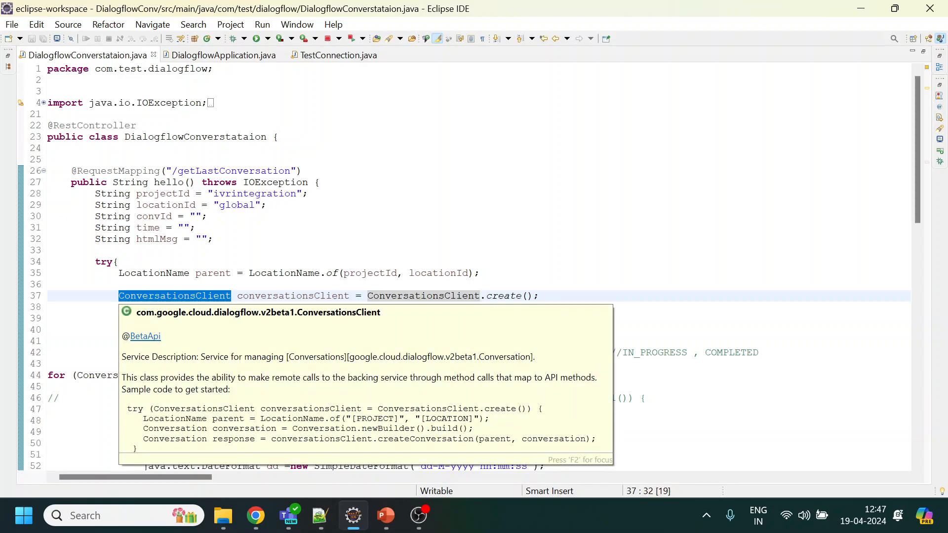
scroll(down, 3)
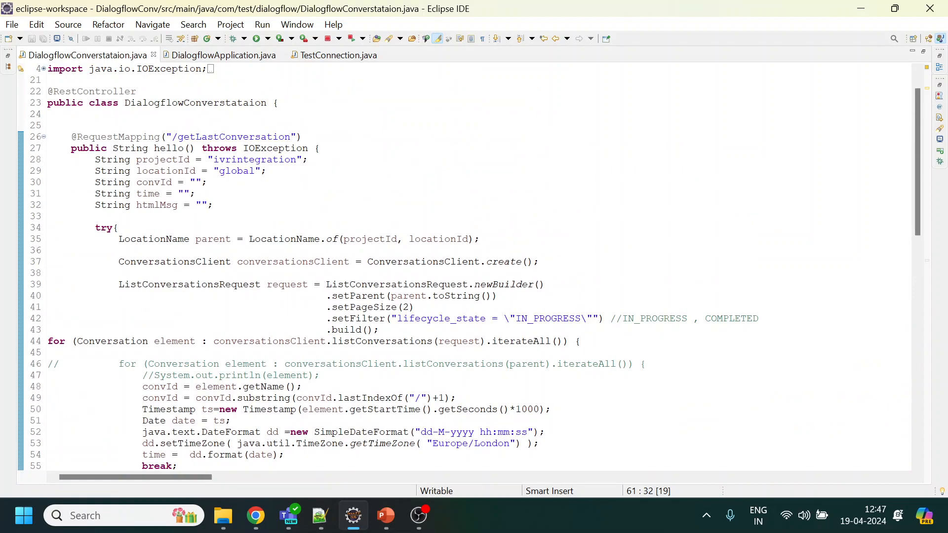
triple_click(296, 239)
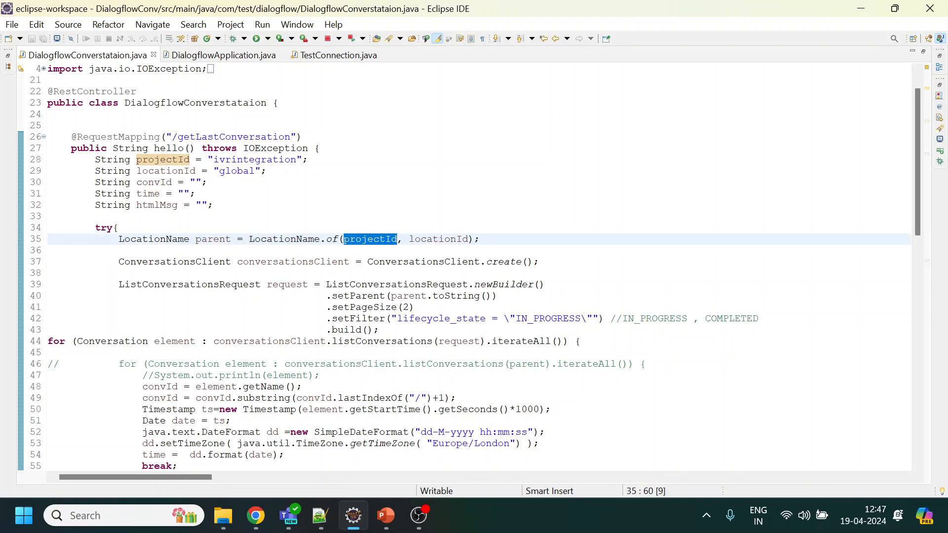
double_click(438, 239)
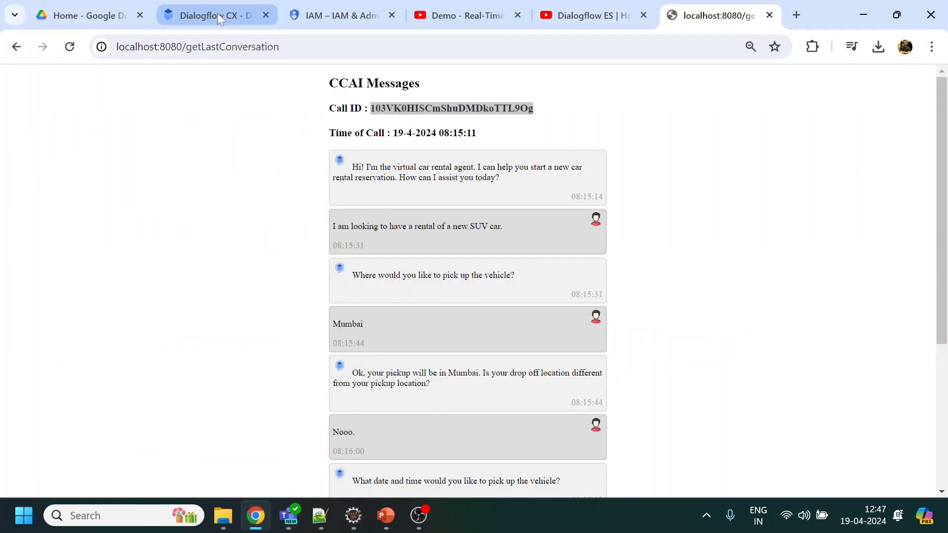
Highlight the ivrintegration project id in the Dialogflow CX console URL, then return to Eclipse.
click(215, 15)
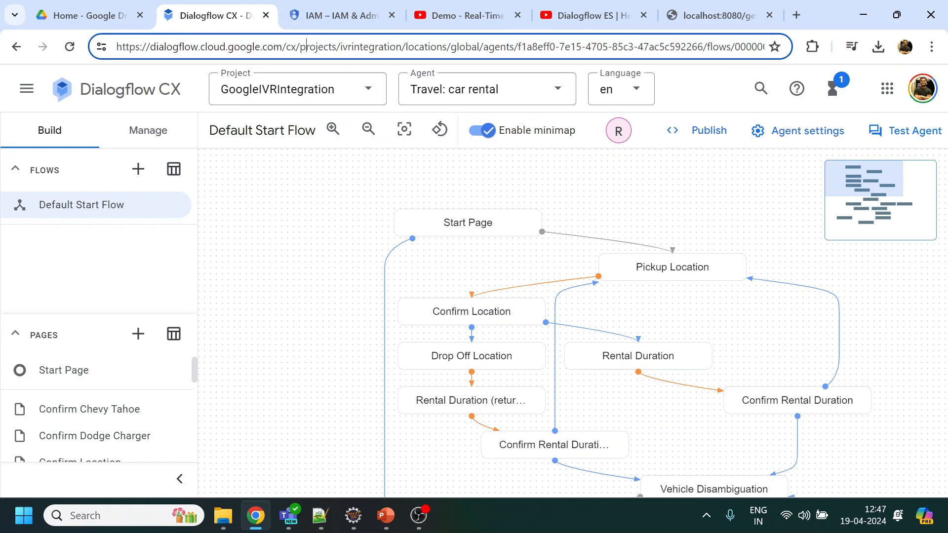
double_click(351, 46)
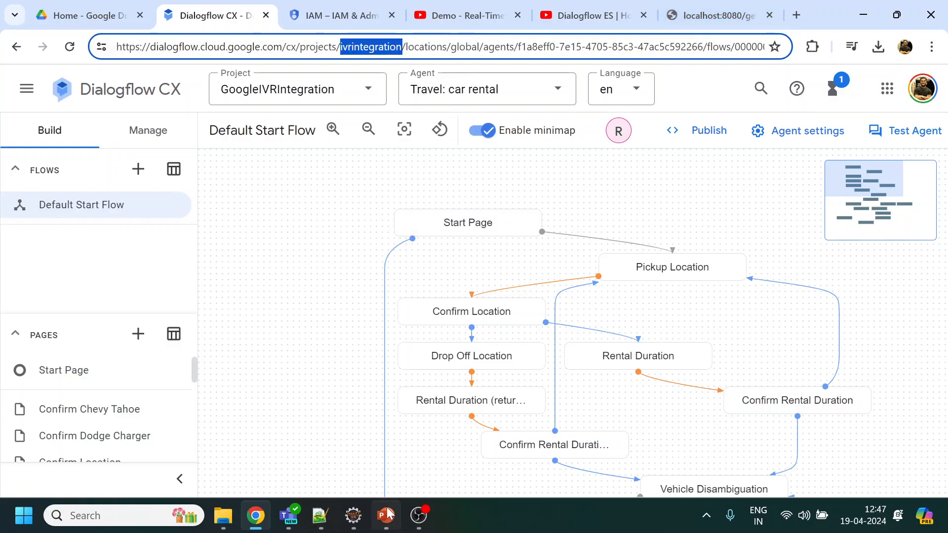
click(320, 516)
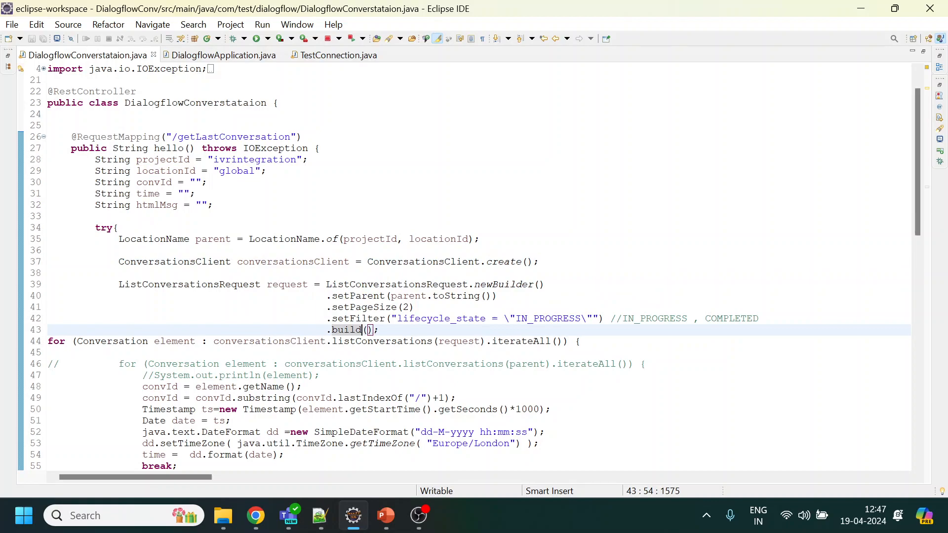
double_click(547, 319)
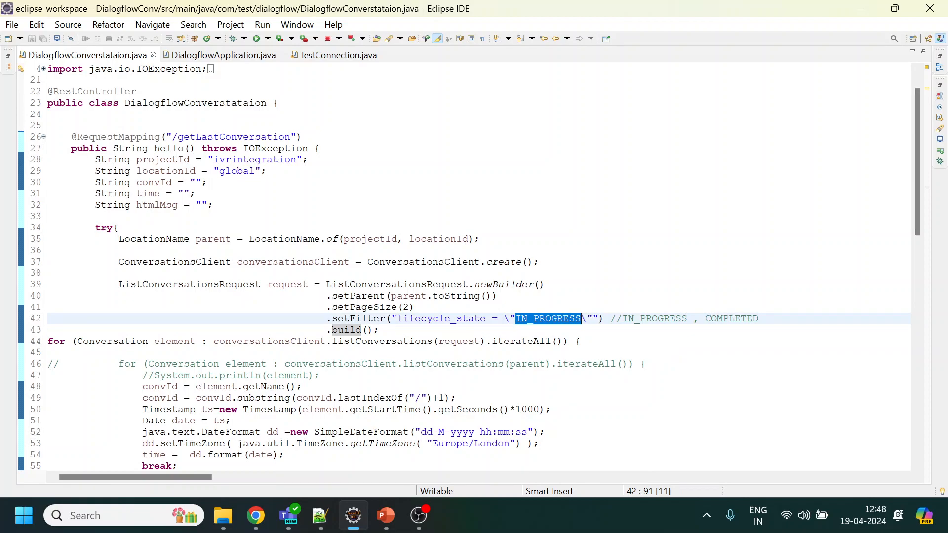
double_click(732, 319)
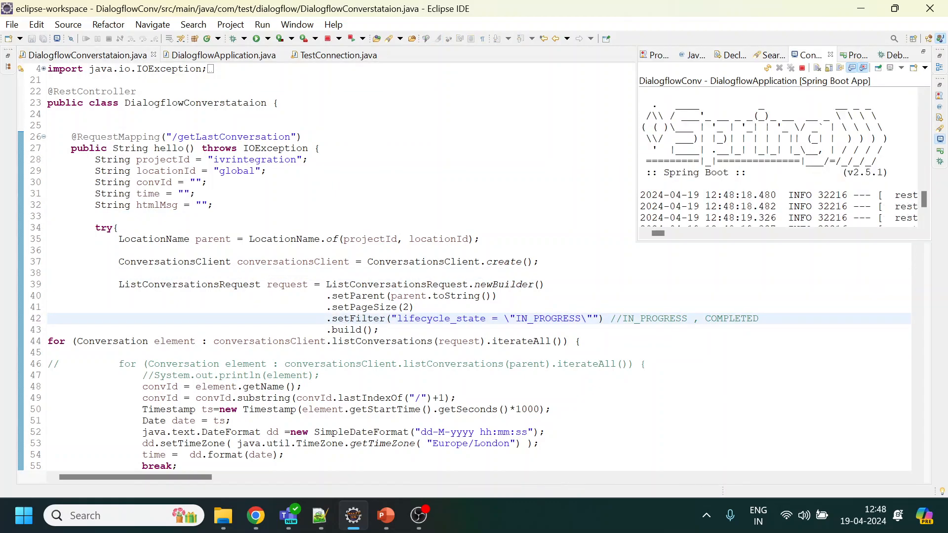
Indent the listConversations loop header, remove the commented-out old loop line, and save the controller.
scroll(down, 3)
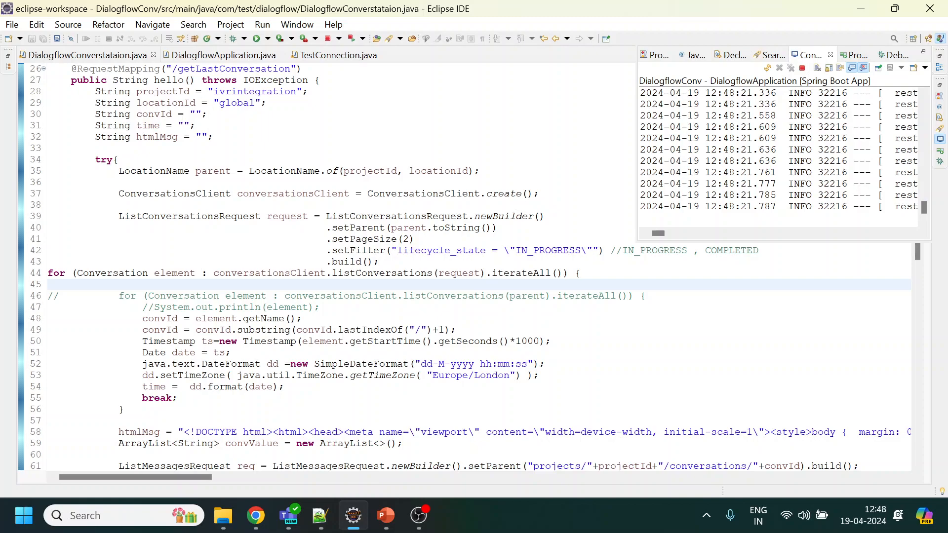
double_click(383, 272)
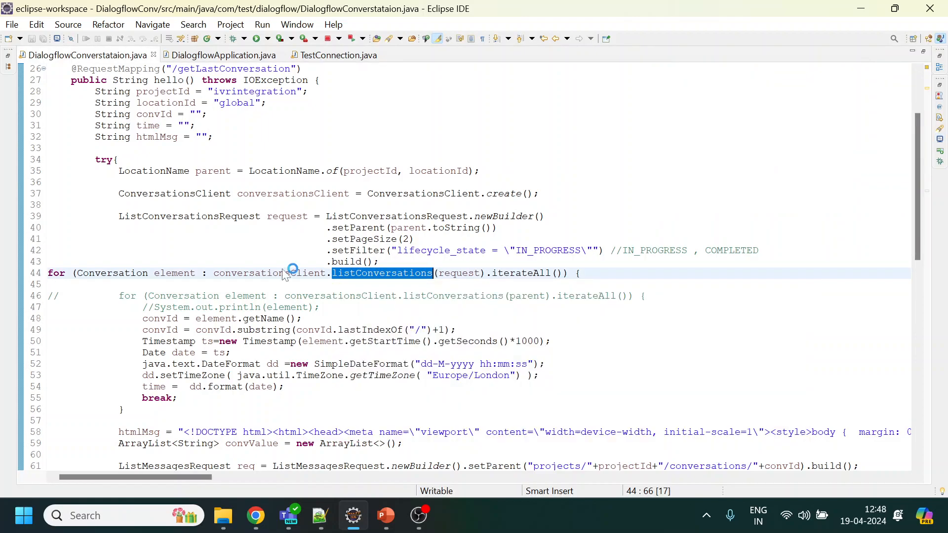
click(48, 274)
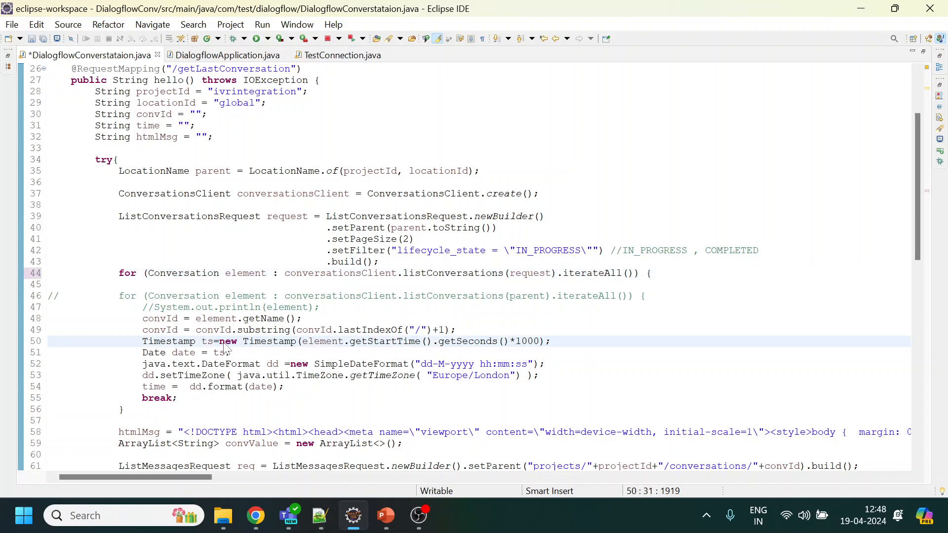
click(257, 39)
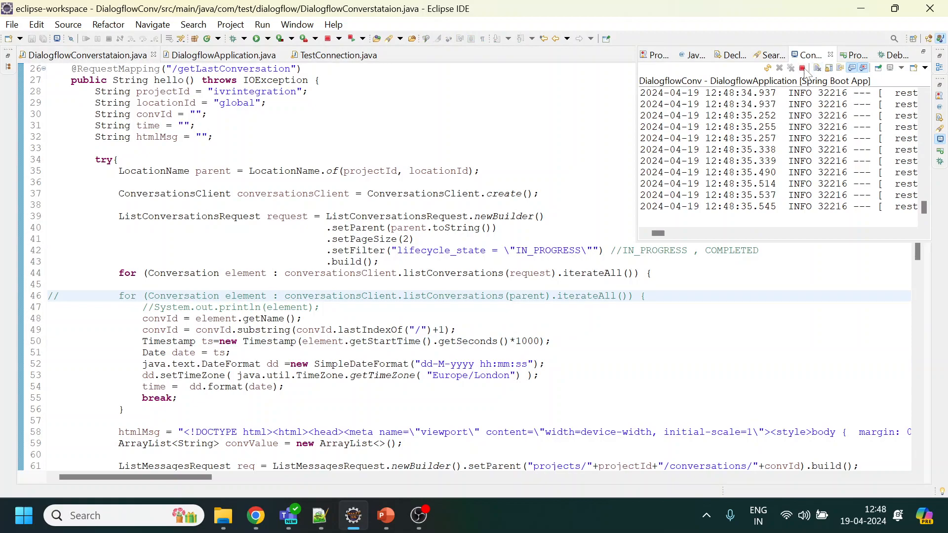
click(432, 295)
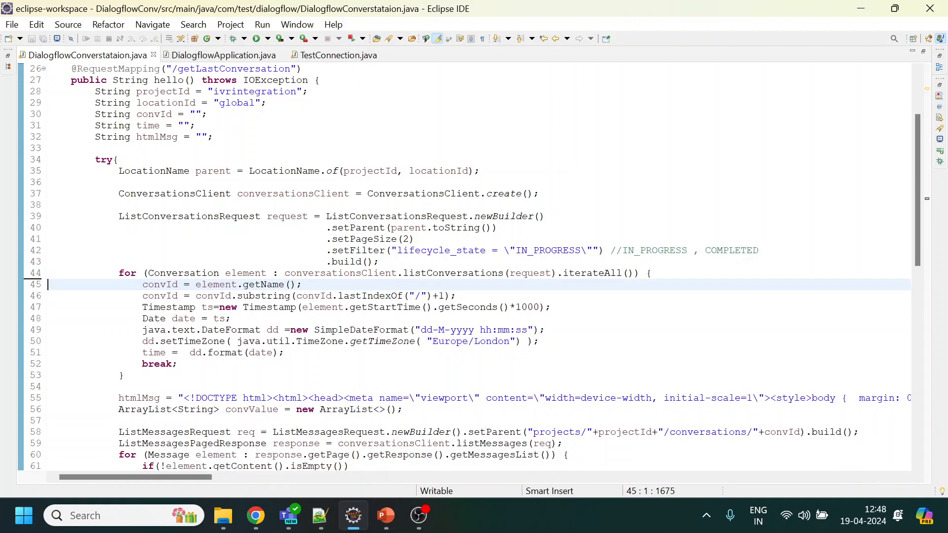
click(286, 353)
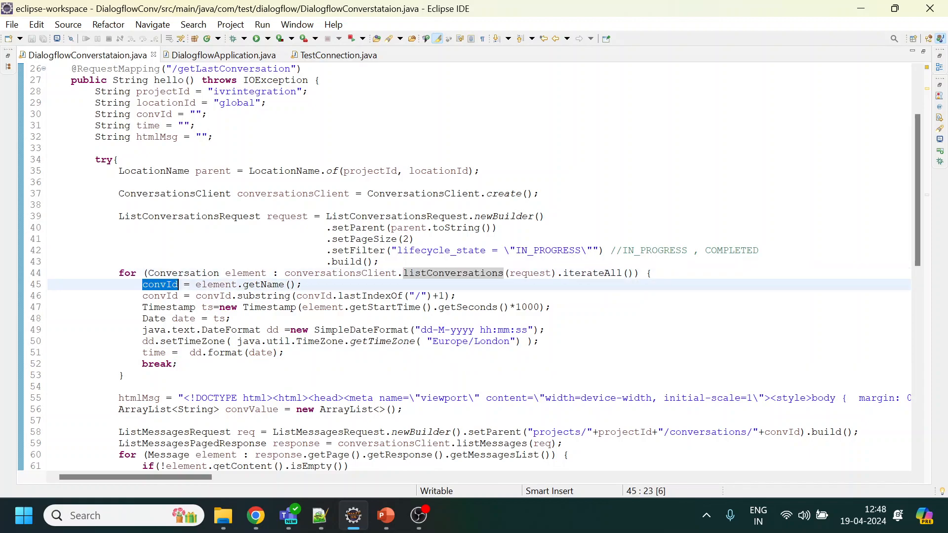
mouse_move(160, 285)
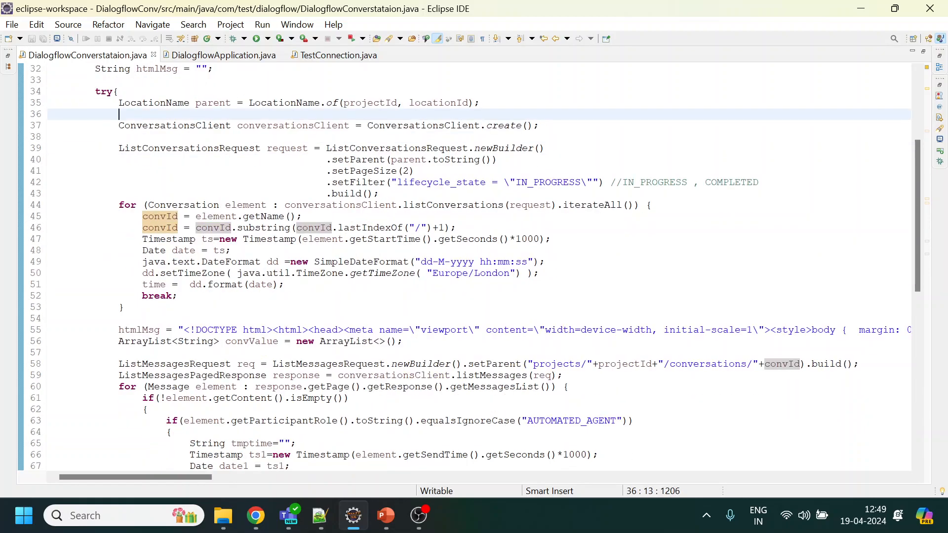
Review the AUTOMATED_AGENT message branch and restore the full workspace layout around the editor.
click(273, 330)
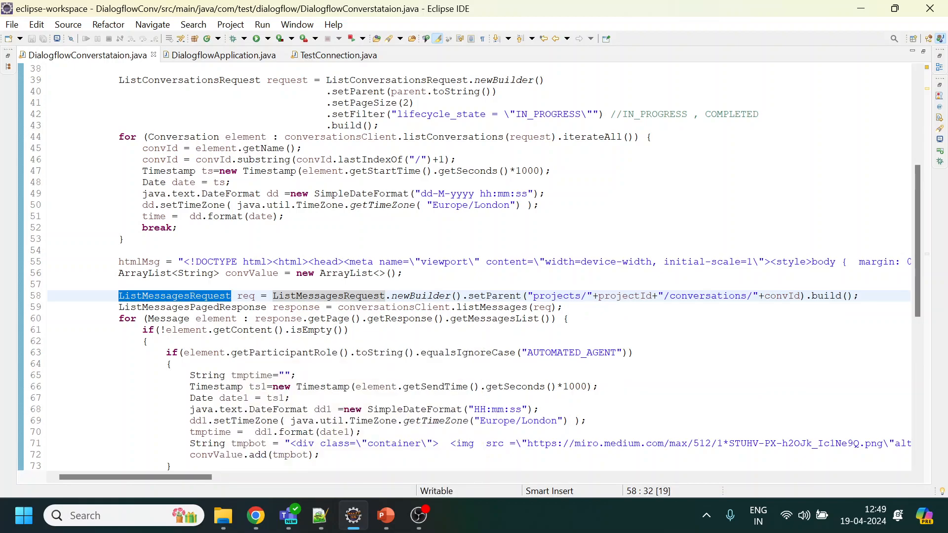
click(255, 515)
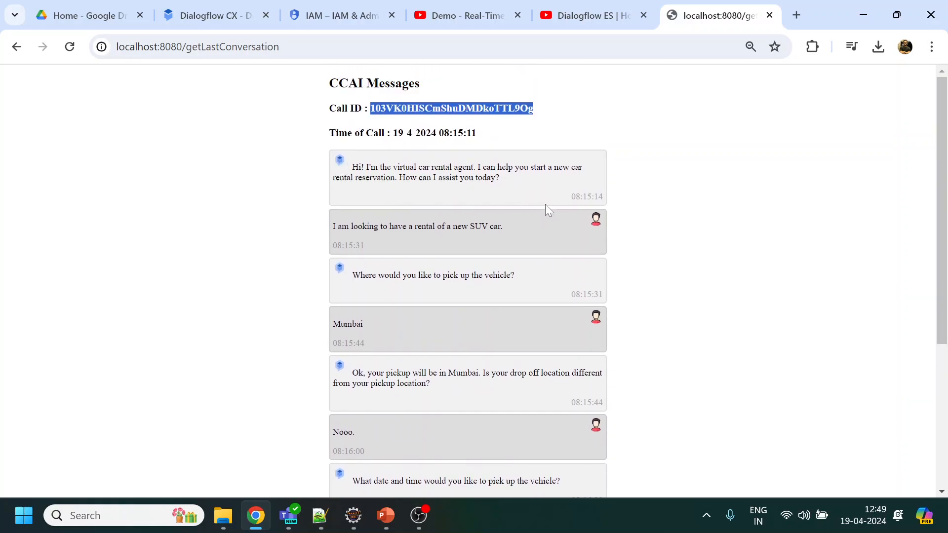
mouse_move(595, 225)
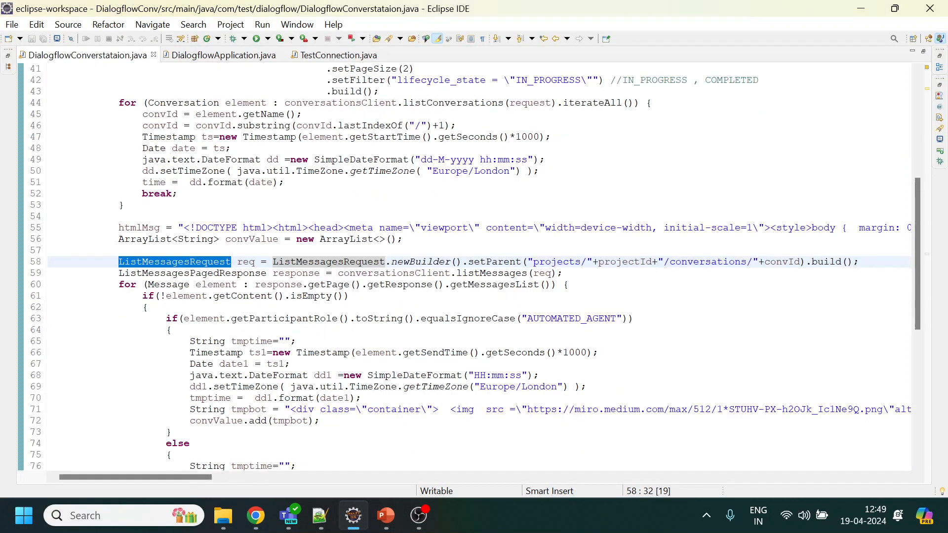
double_click(570, 250)
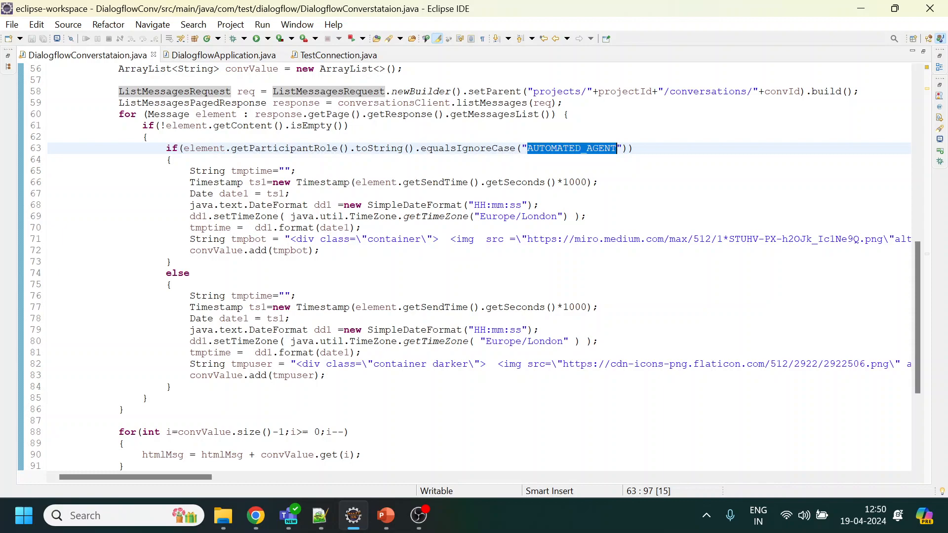
click(348, 239)
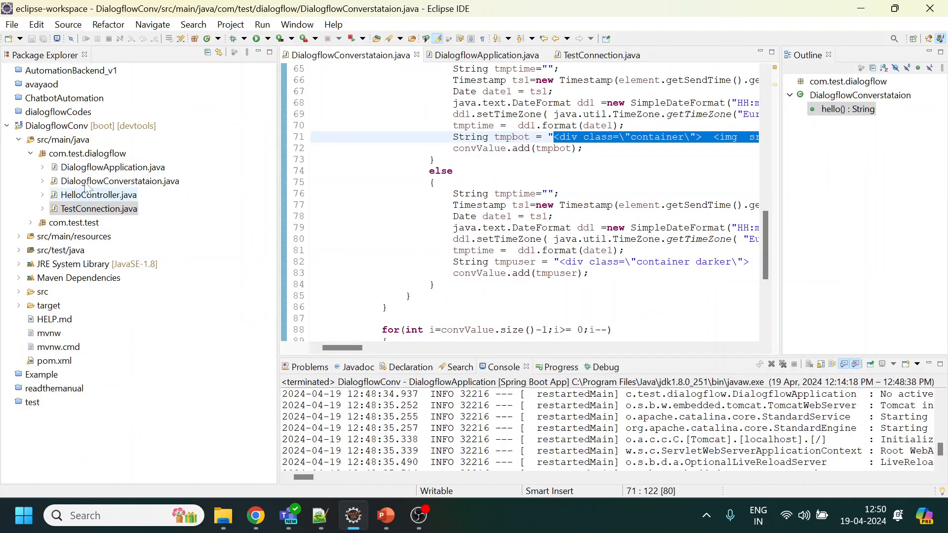
Run TestConnection as a Java Application, view its console output, then return to the CCAI Messages page.
click(597, 56)
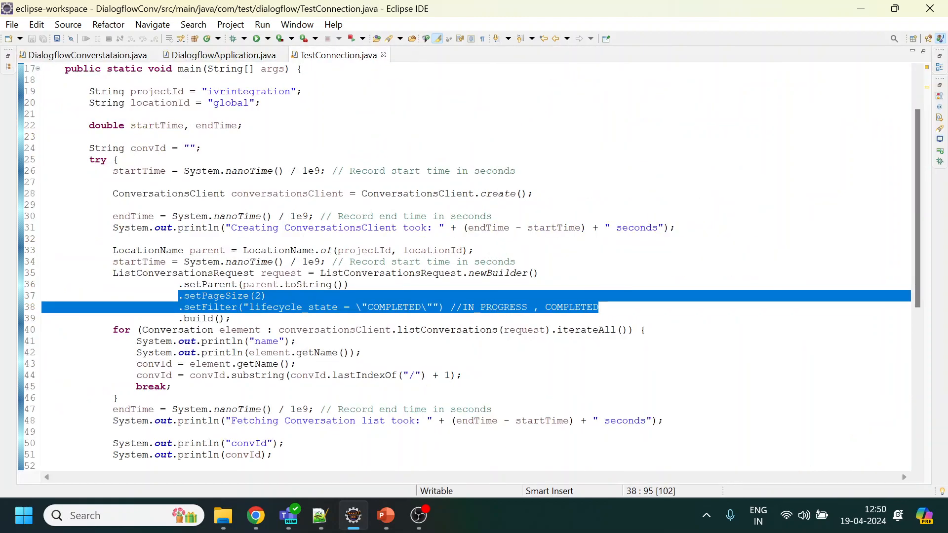
click(255, 516)
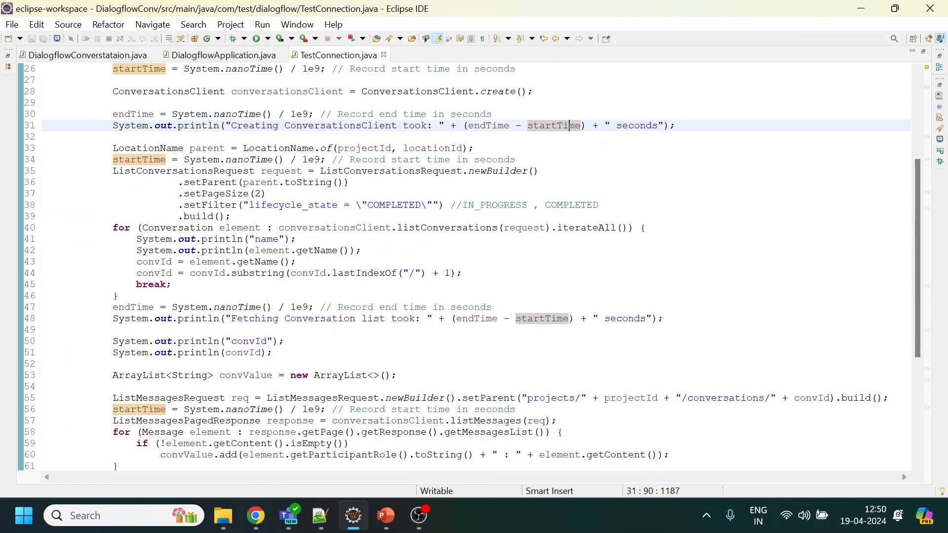
scroll(down, 3)
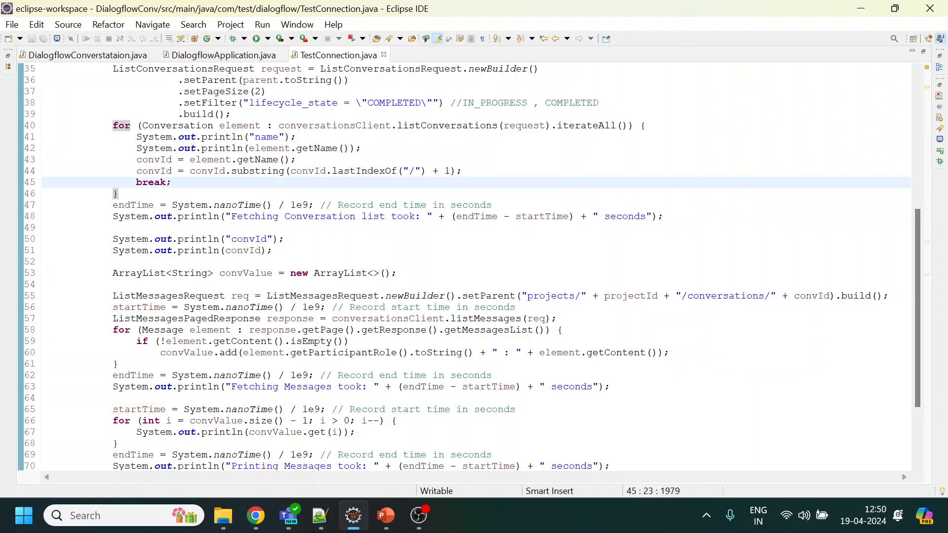
right_click(171, 217)
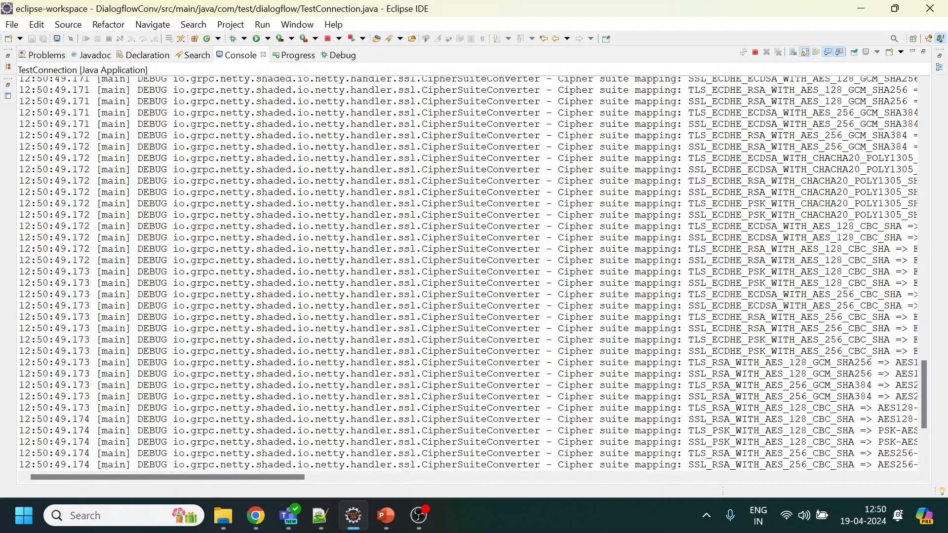
scroll(down, 3)
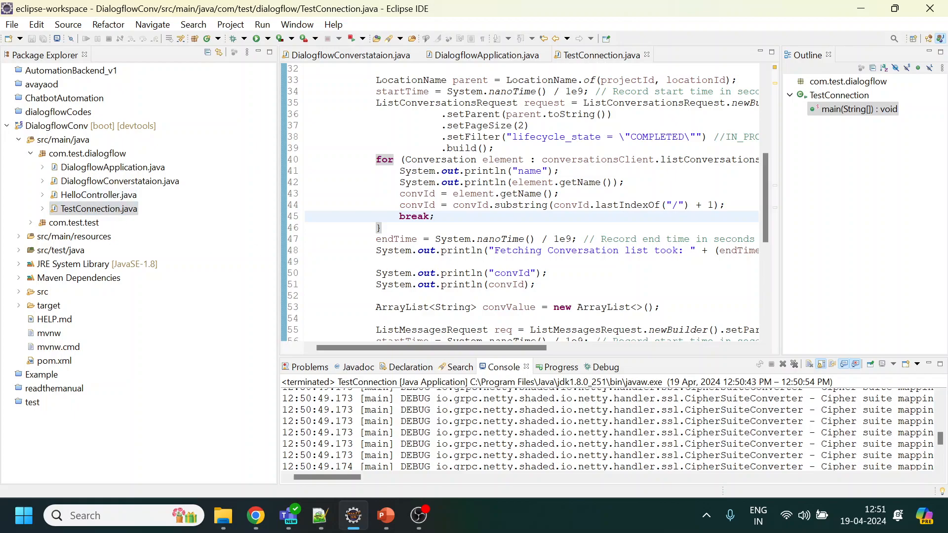
click(72, 126)
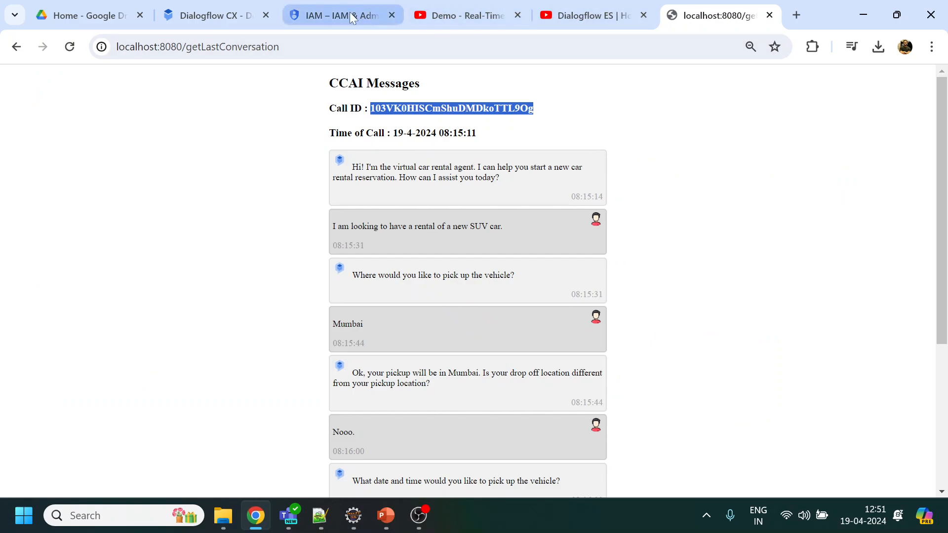
click(336, 15)
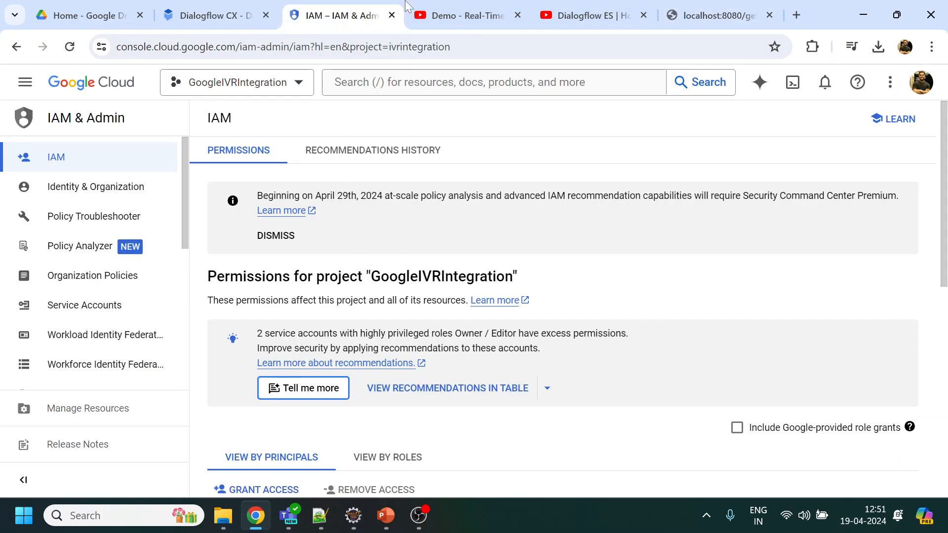
click(593, 15)
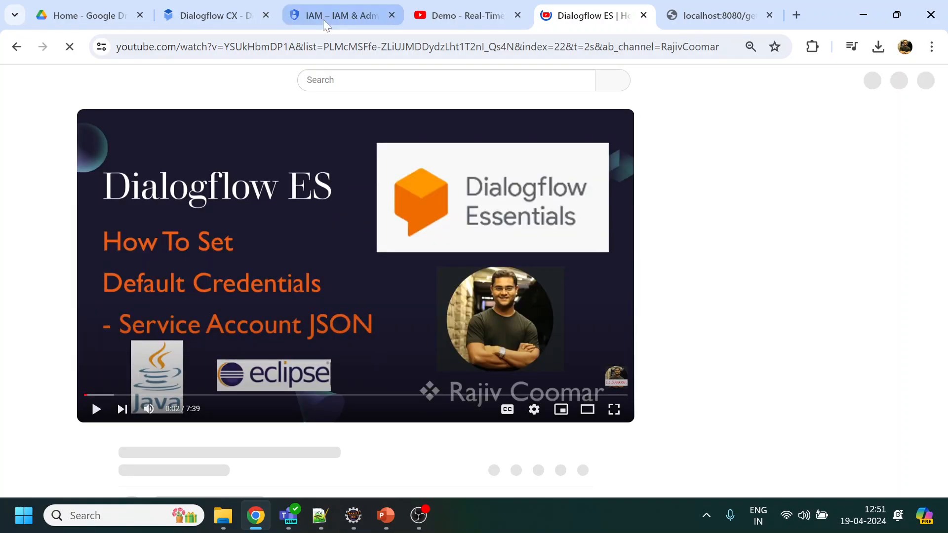
click(336, 15)
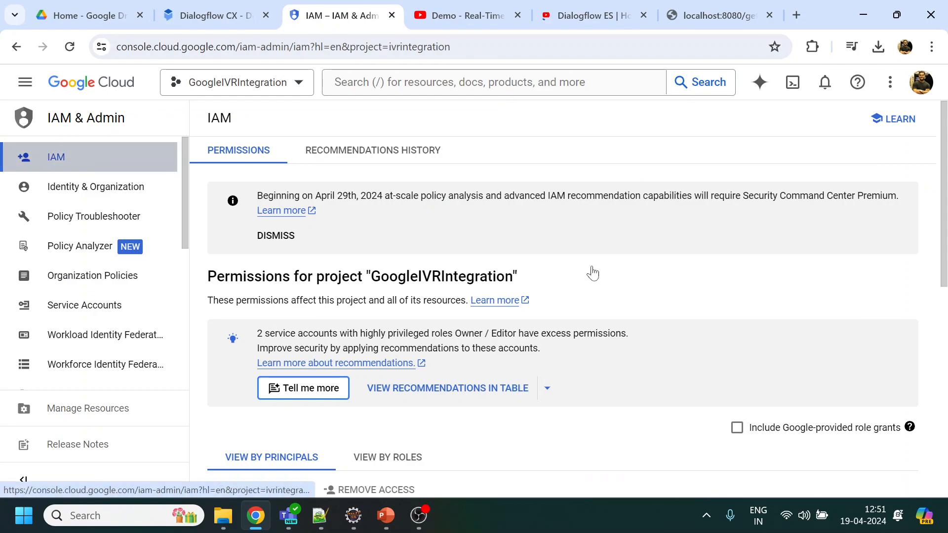
scroll(down, 3)
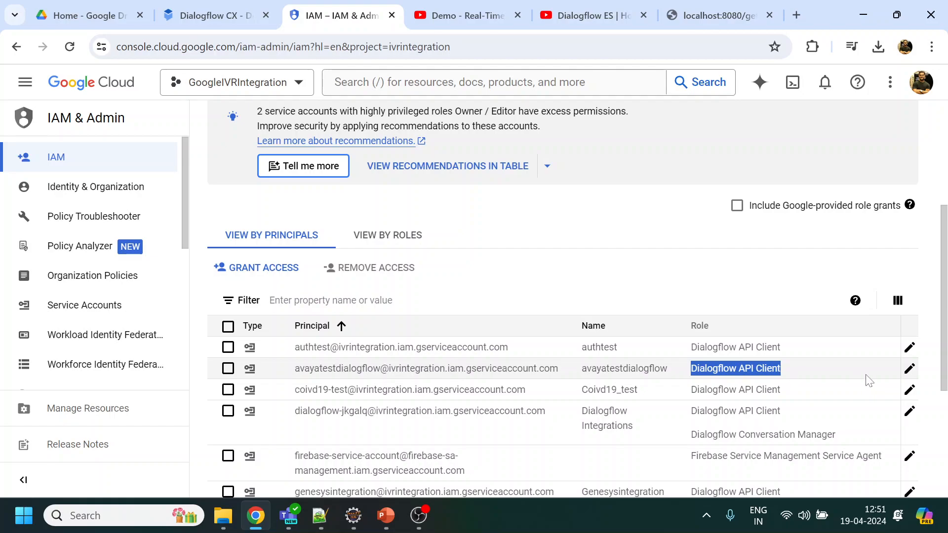
click(908, 369)
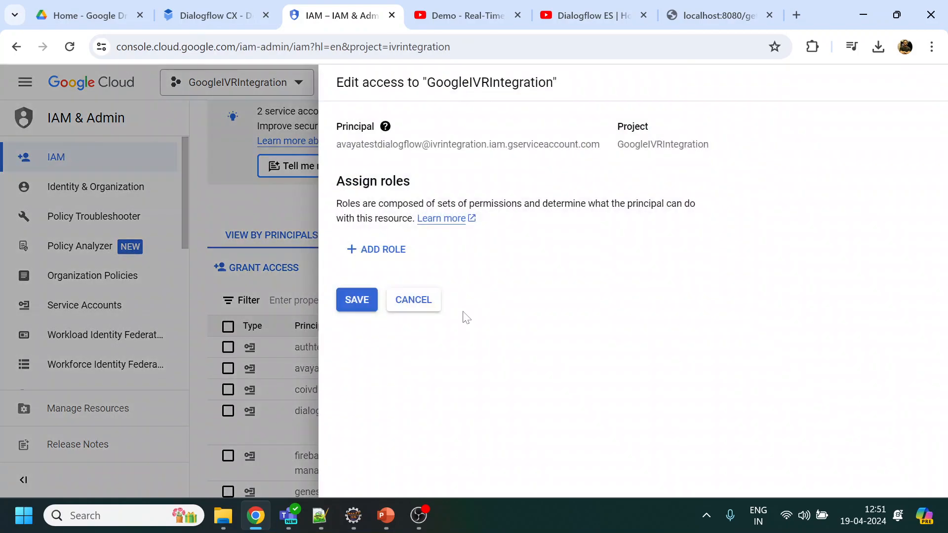
click(375, 249)
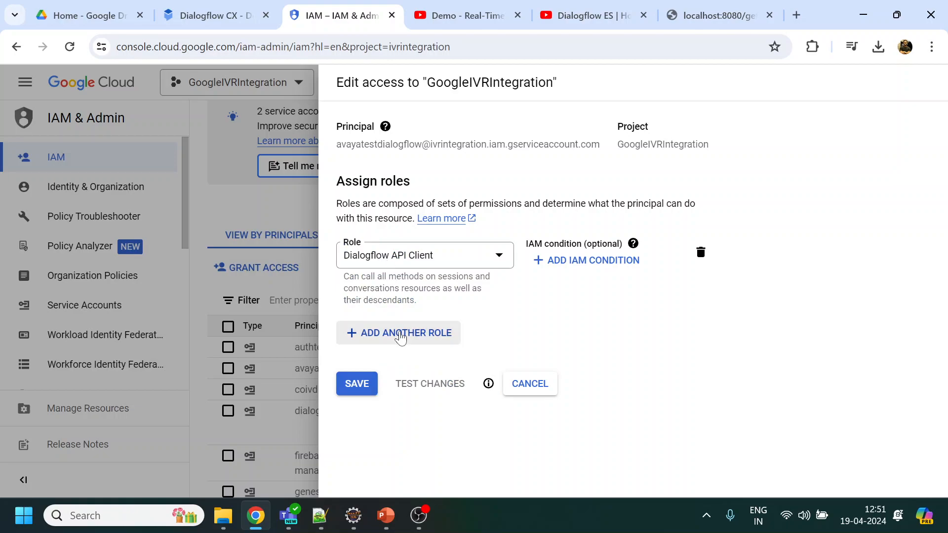
click(398, 333)
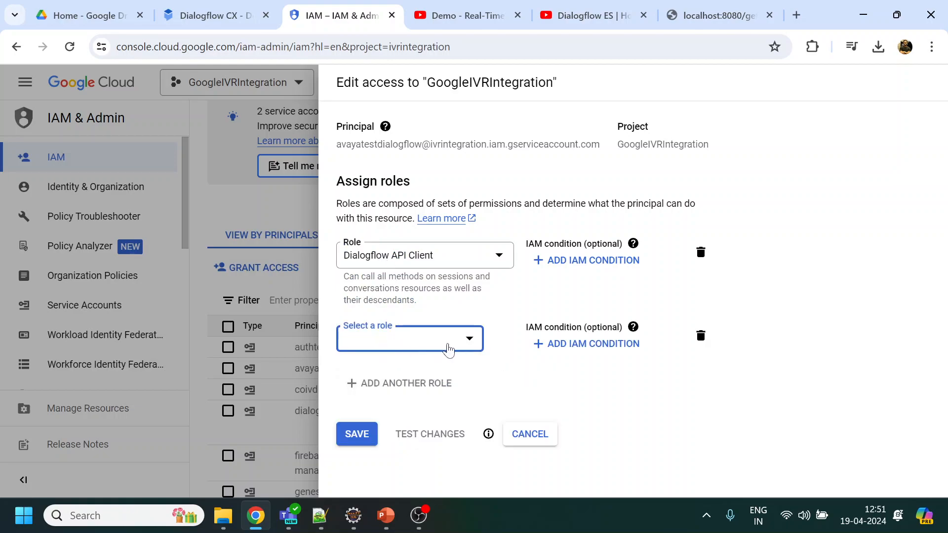
click(410, 338)
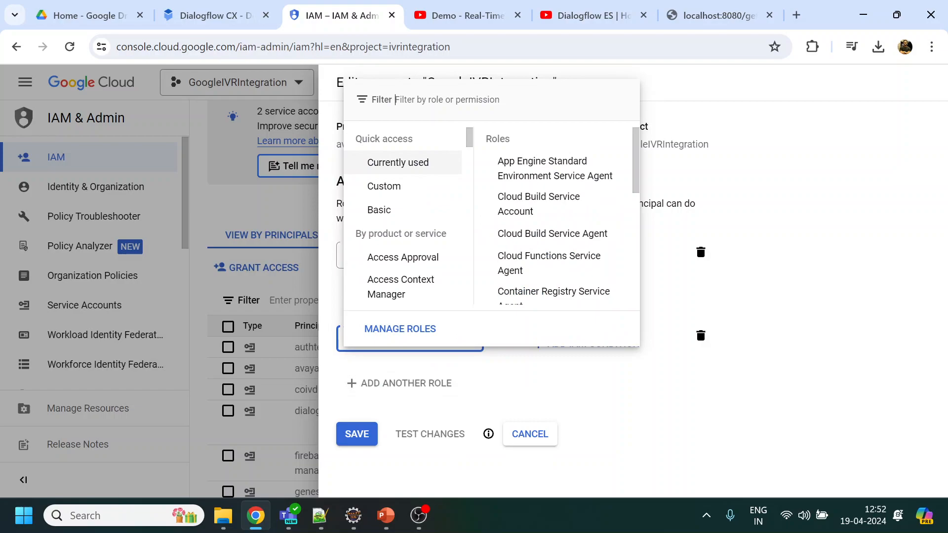
text(dialogflow)
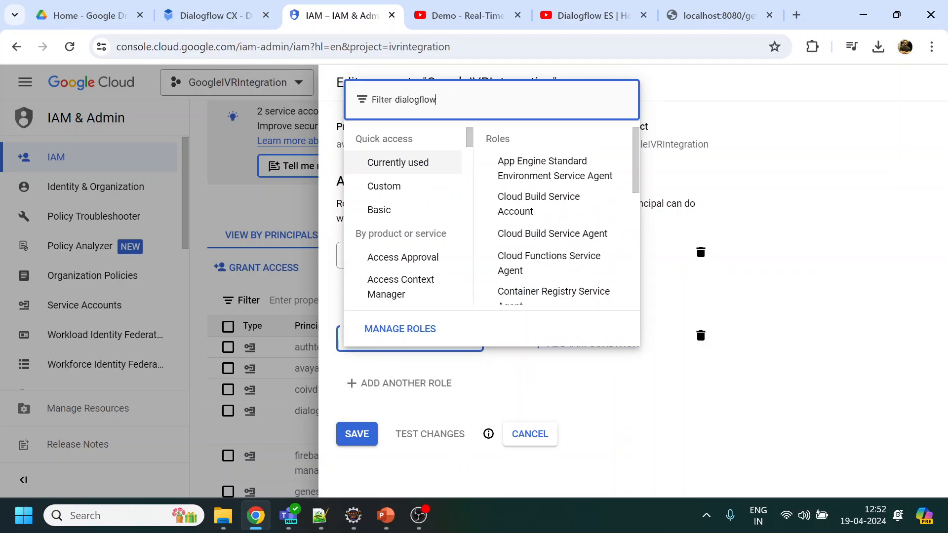
text(dialogflow)
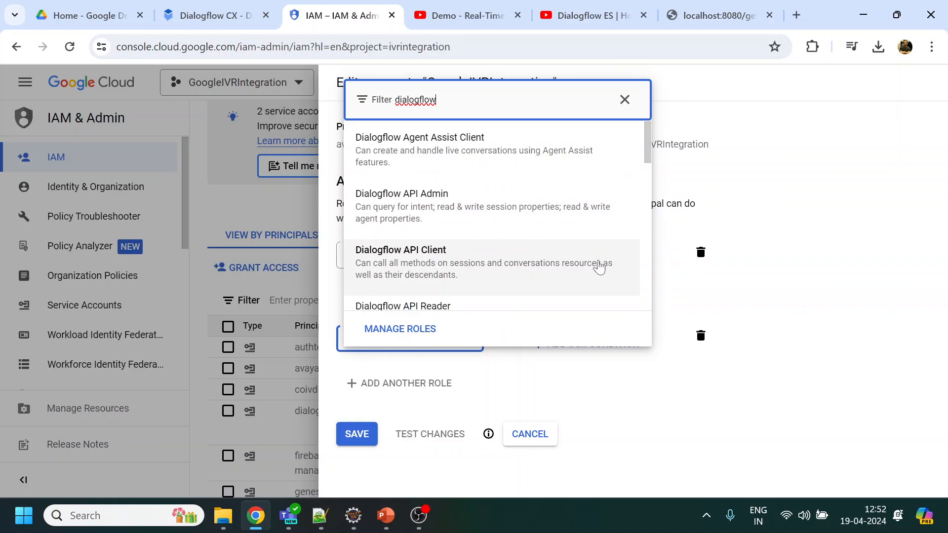
click(400, 250)
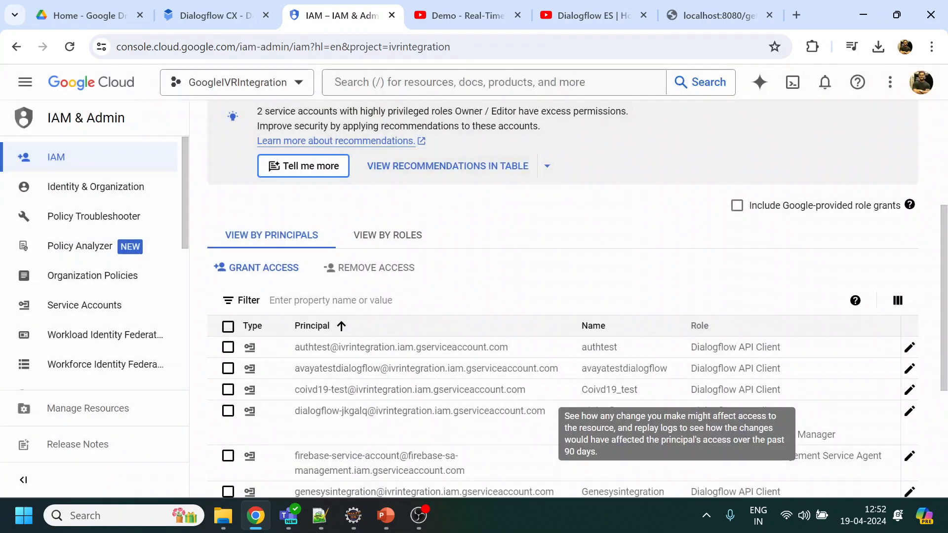
click(84, 306)
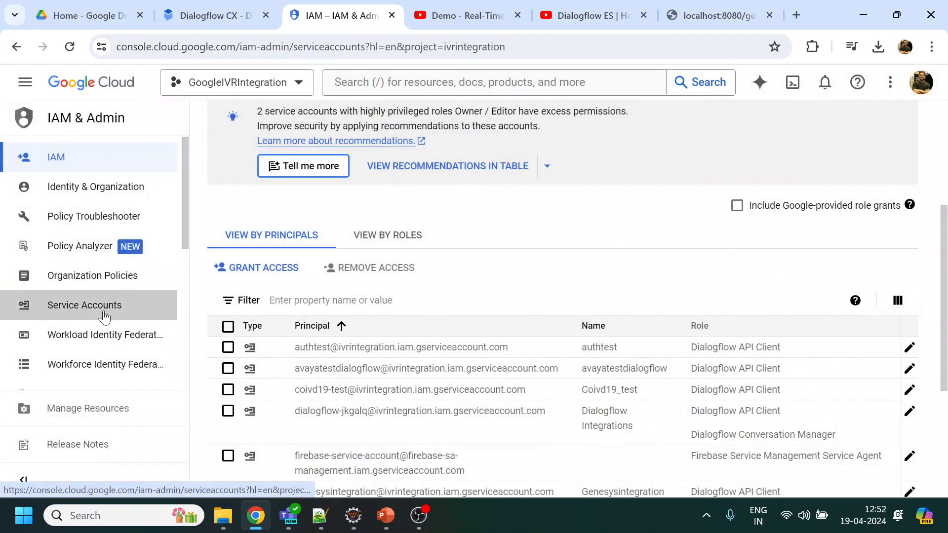
Open the avayatestdialogflow service account's details from the Service Accounts list.
click(84, 305)
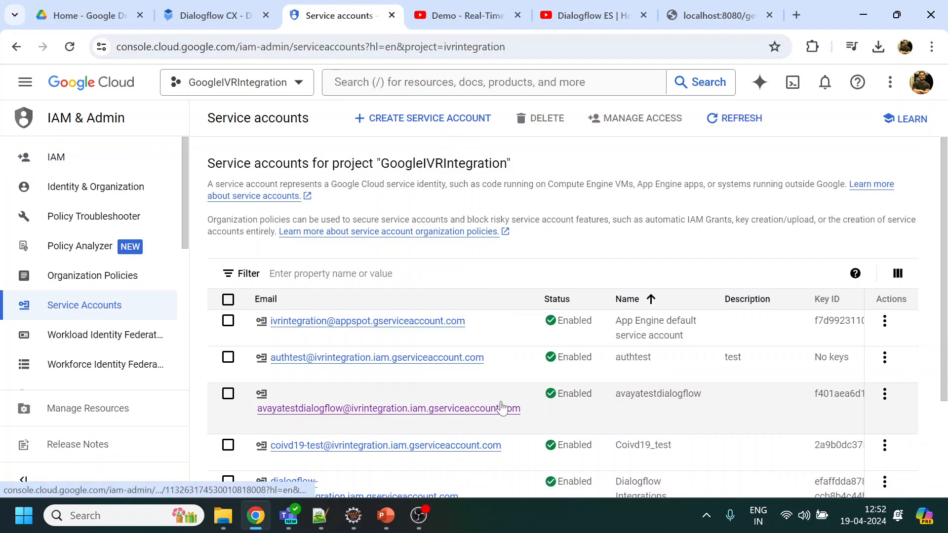
mouse_move(883, 394)
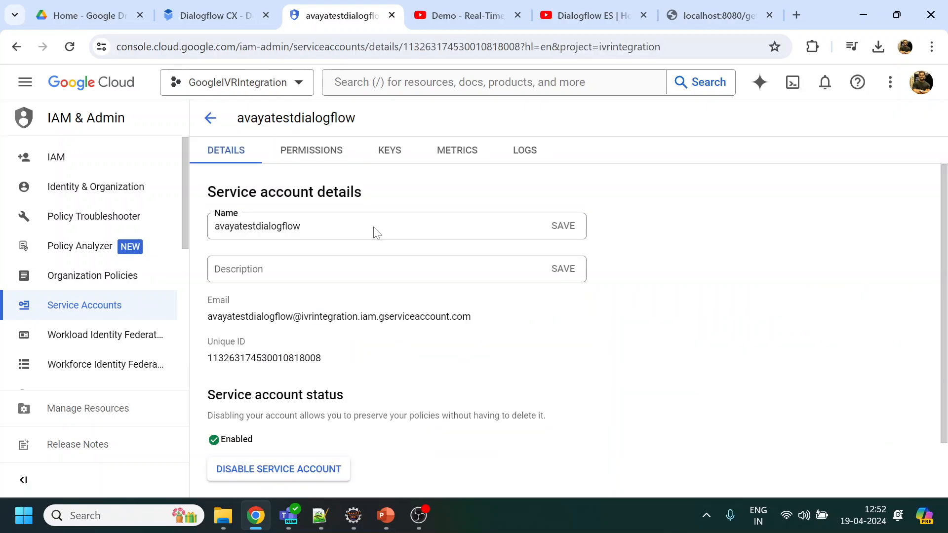
click(389, 150)
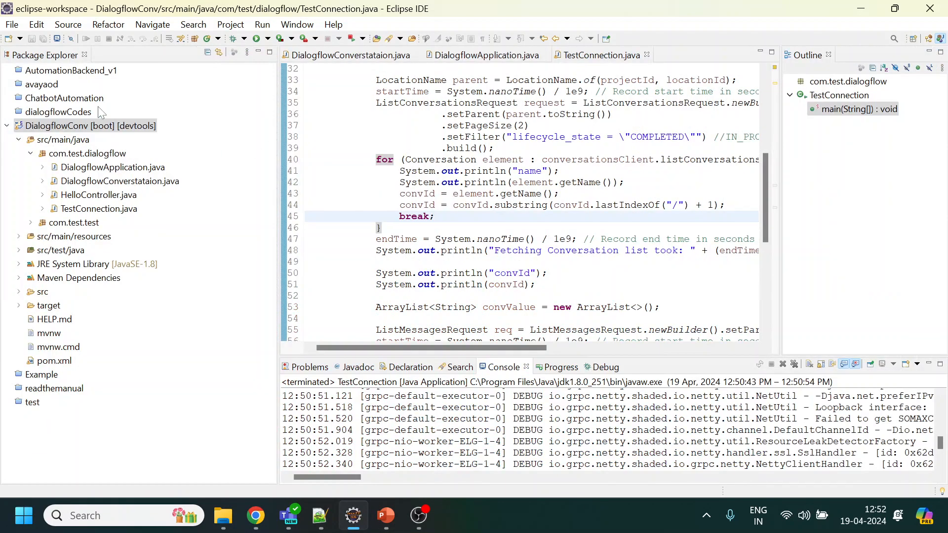
Review the DialogflowConv application's GOOGLE_APPLICATION_CREDENTIALS variable from Run Configurations, alongside TestConnection's Environment settings.
right_click(89, 126)
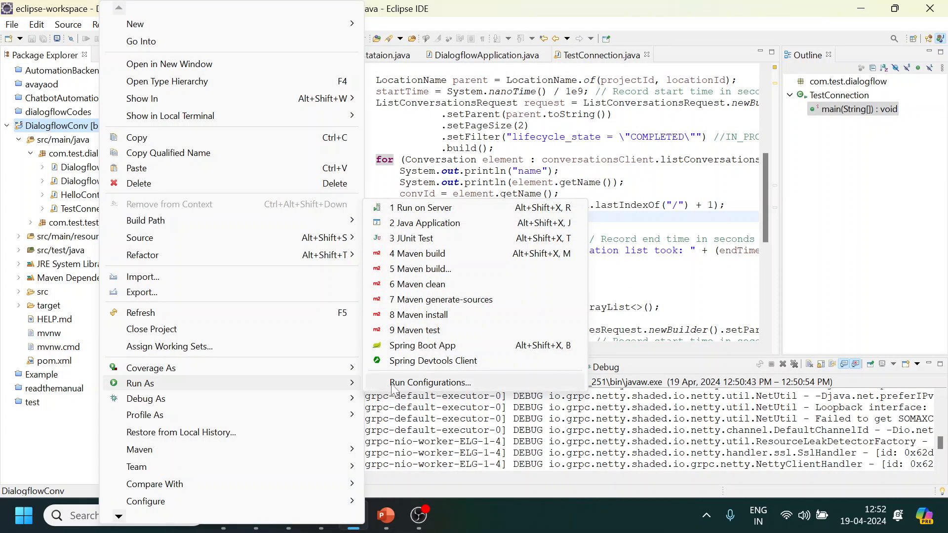
click(430, 382)
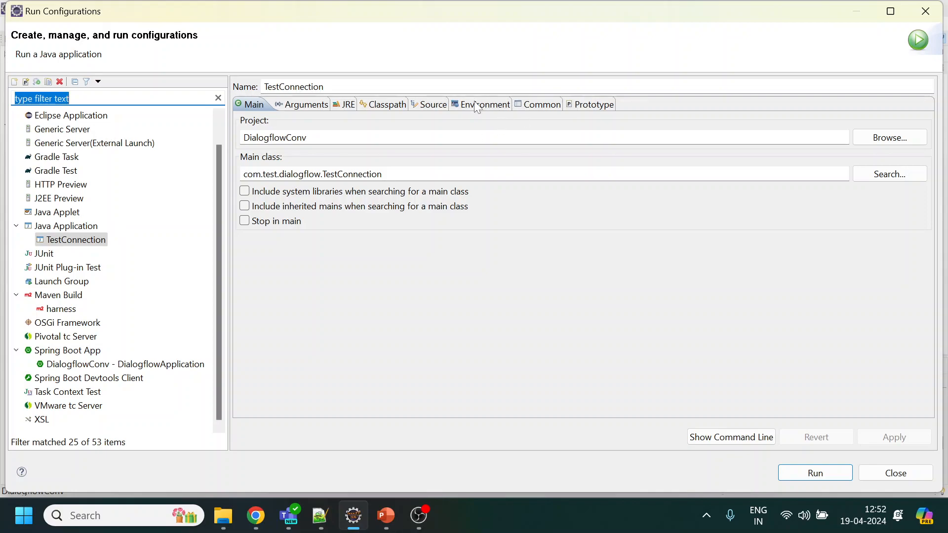
click(480, 104)
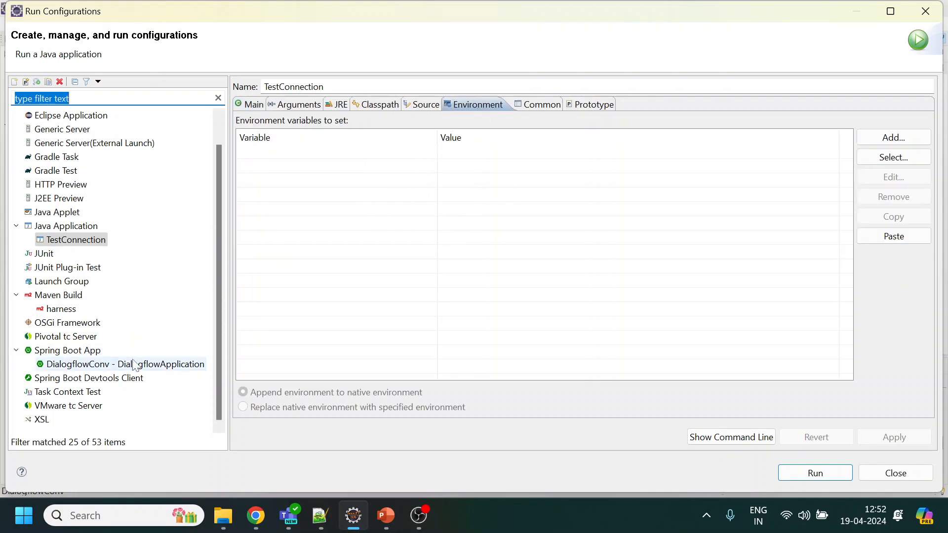
click(124, 364)
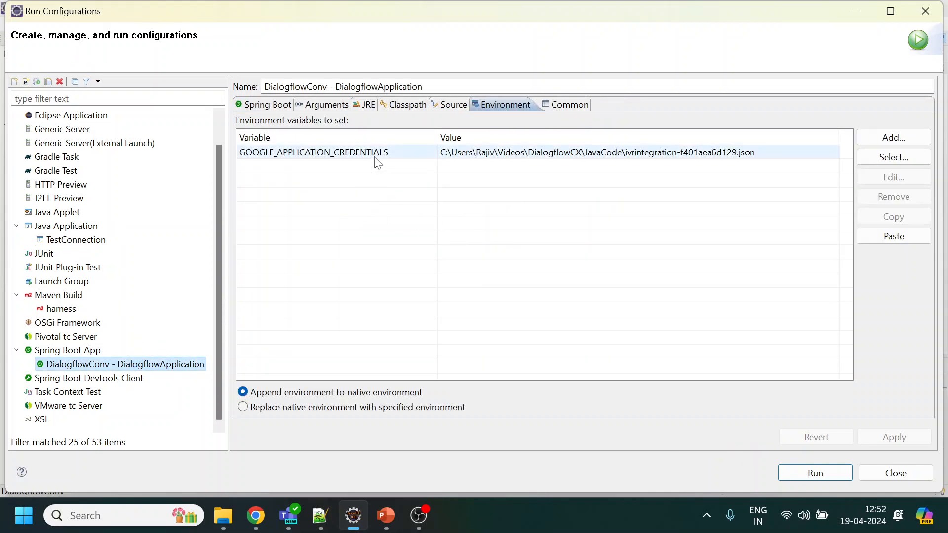
click(313, 152)
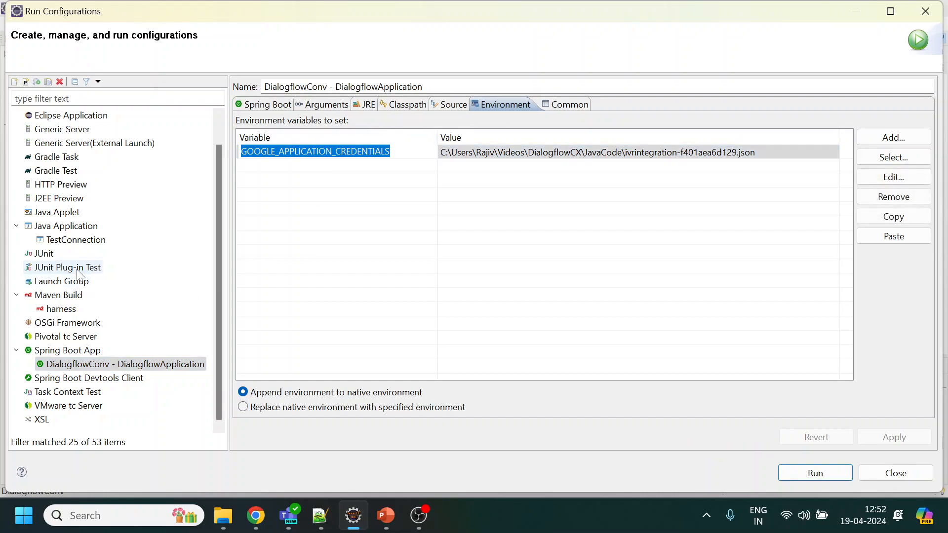
click(76, 239)
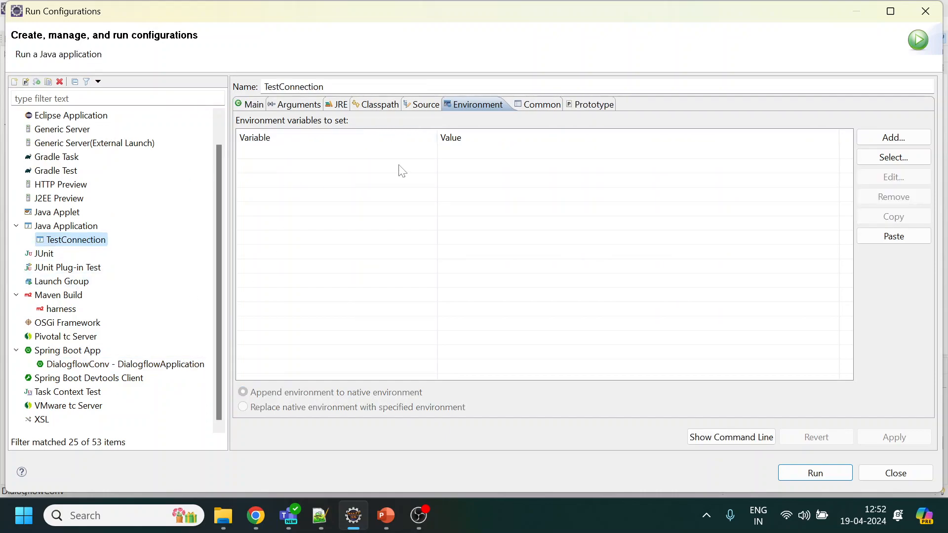
Add a GOOGLE_APPLICATION_CREDENTIALS variable with the JSON key path to TestConnection and verify against DialogflowConv.
click(892, 137)
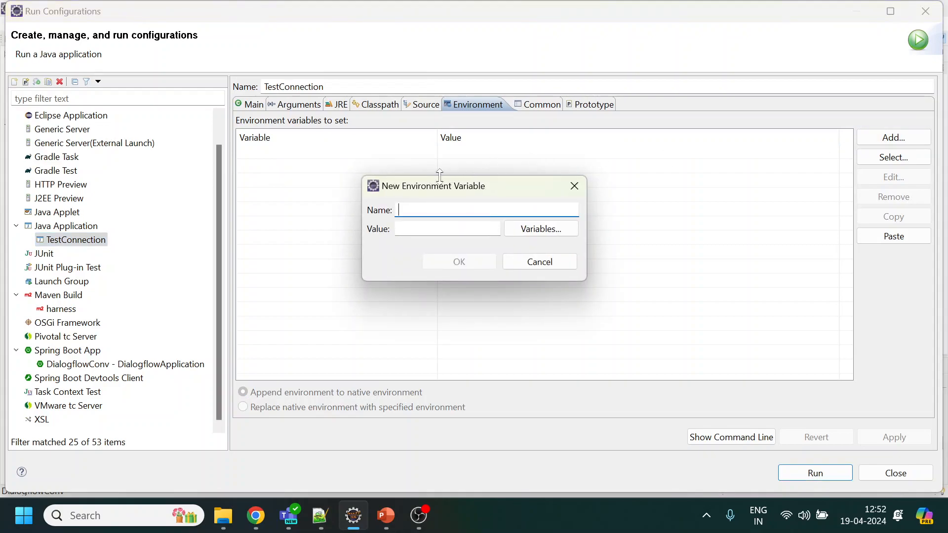
text(GOOGLE_APPLICATION_CREDENTIALS)
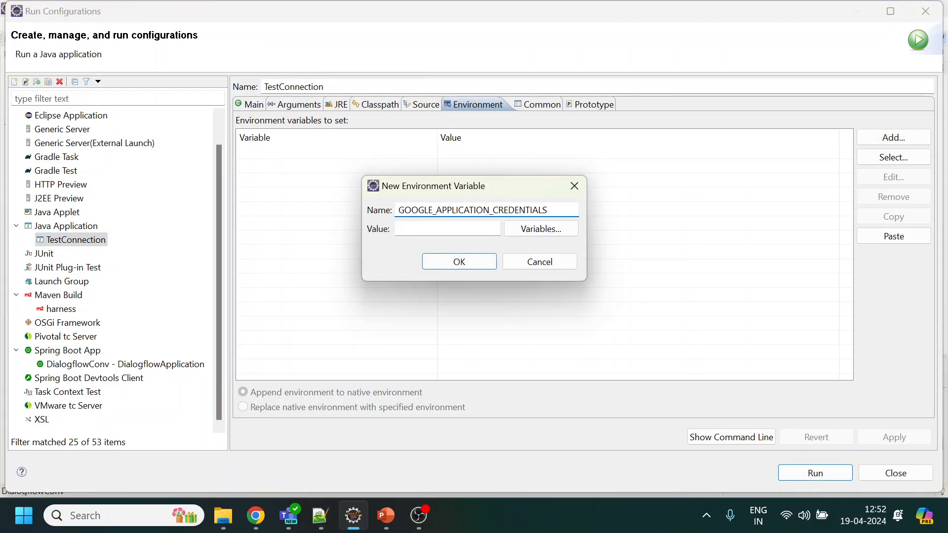
text(a)
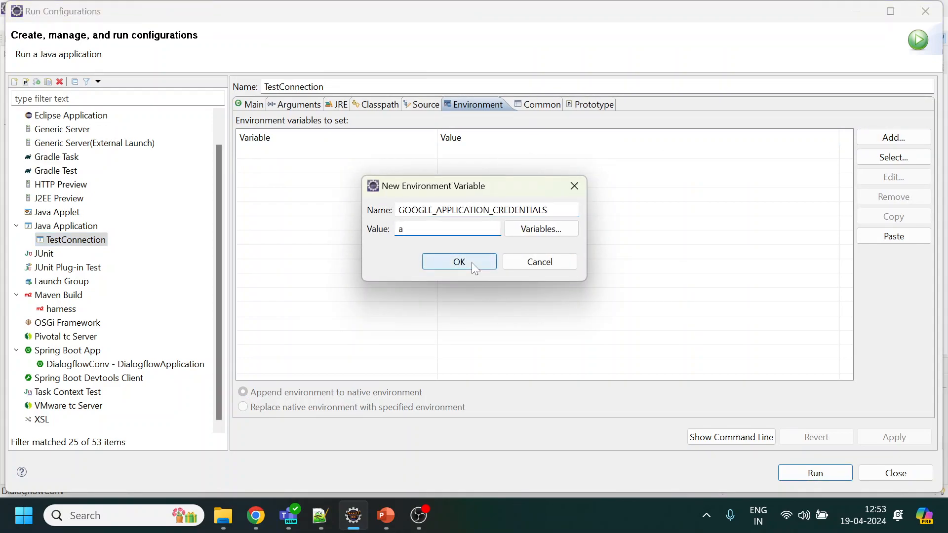
click(458, 261)
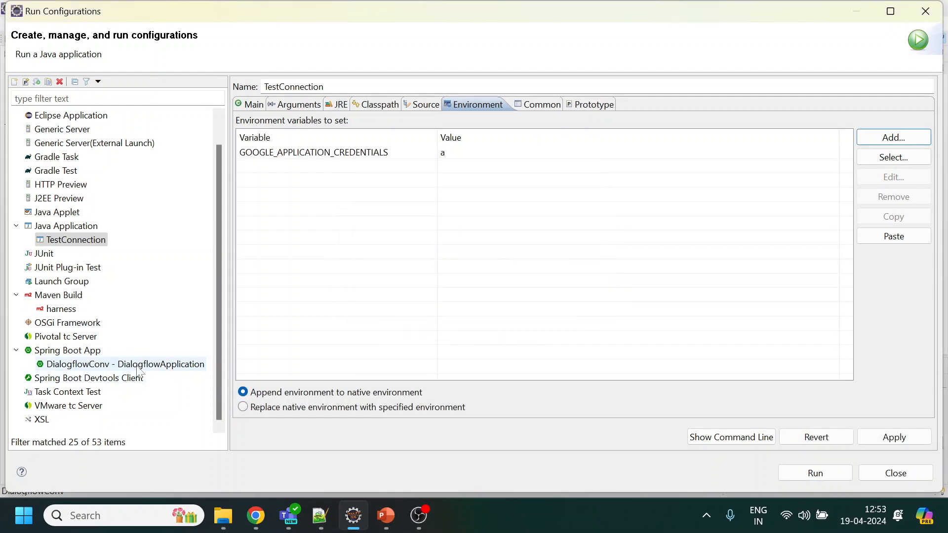
click(126, 365)
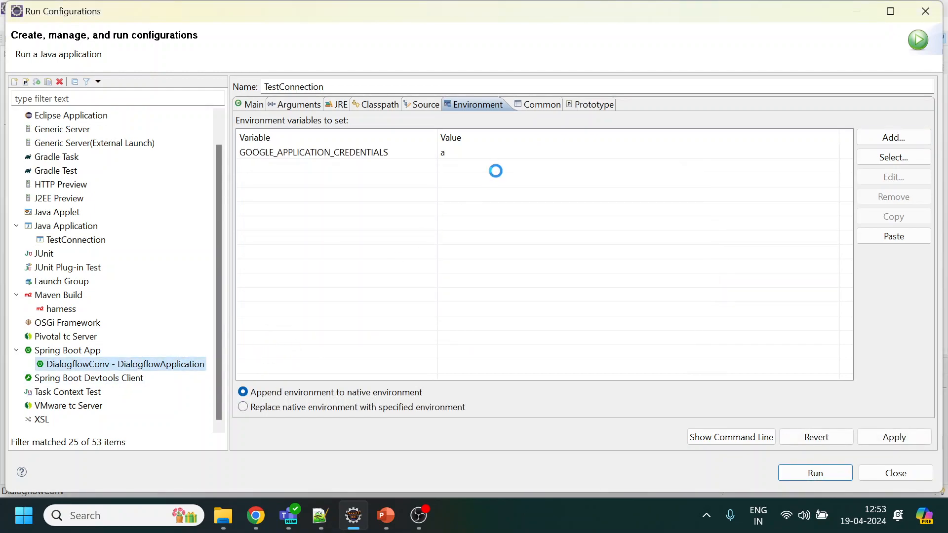
click(122, 364)
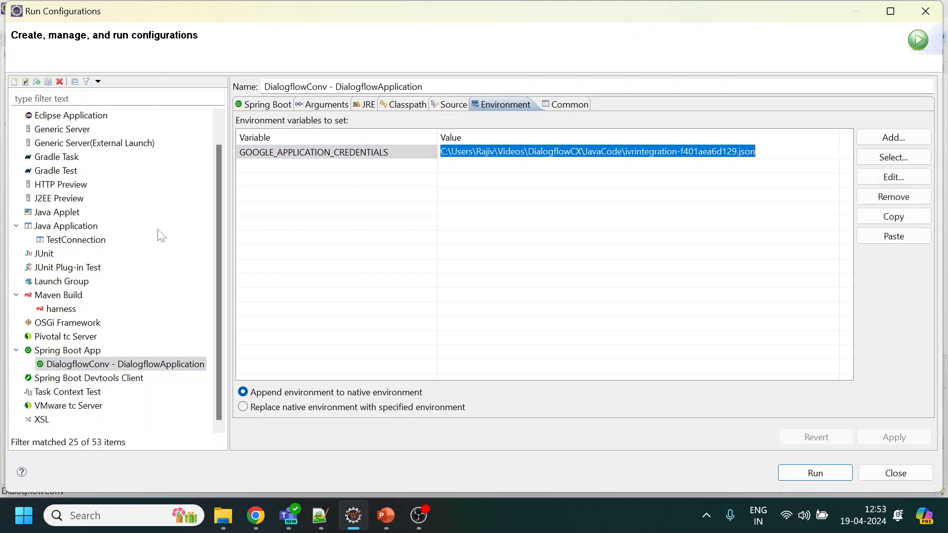
click(75, 239)
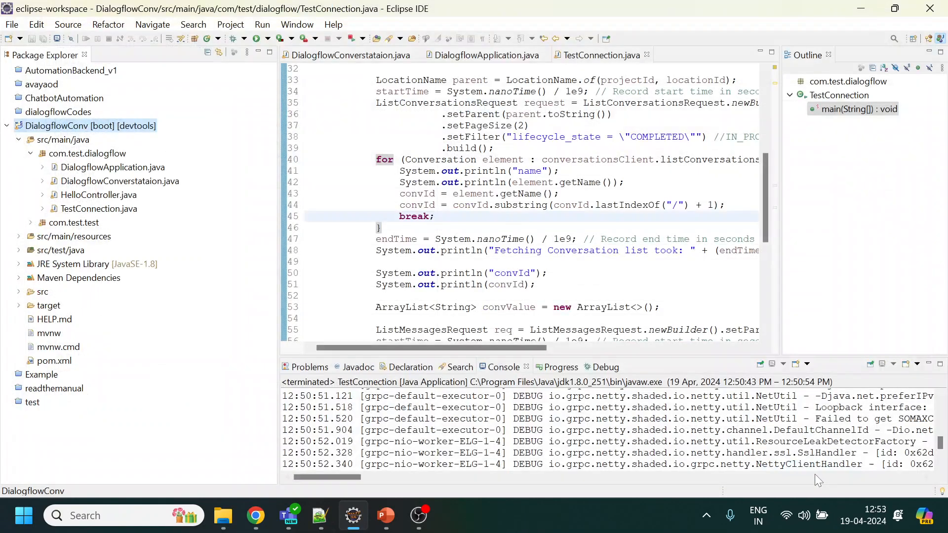
Run TestConnection as a Java Application and read the printed car rental conversation in the Console.
click(516, 368)
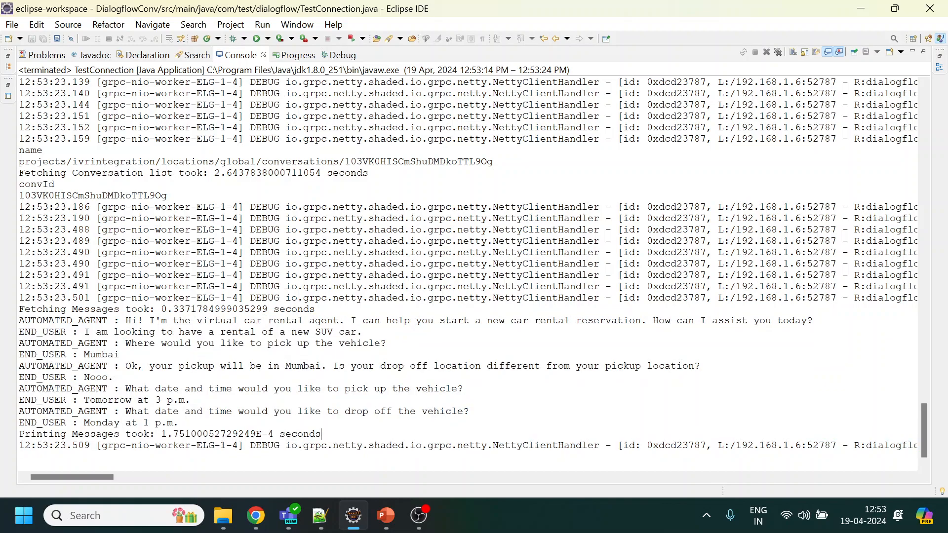
drag(180, 173, 367, 173)
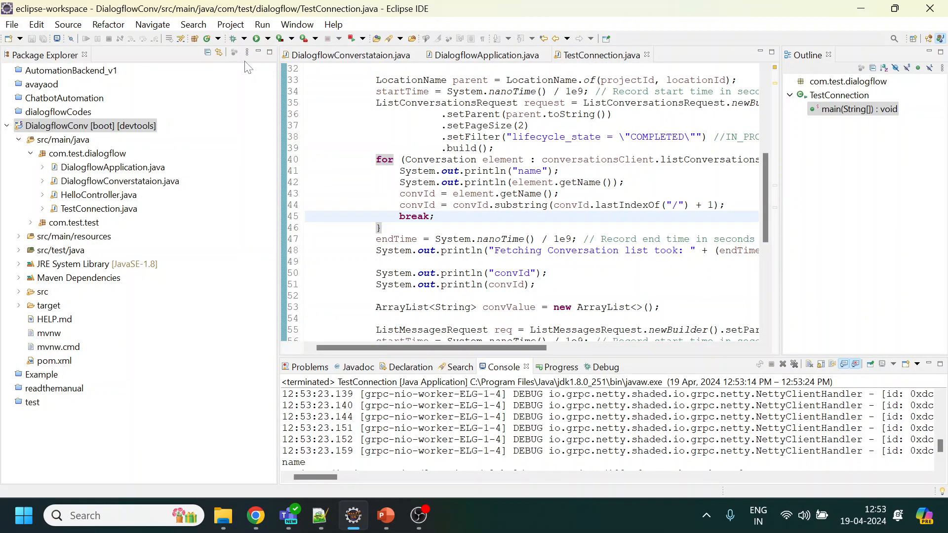
mouse_move(186, 346)
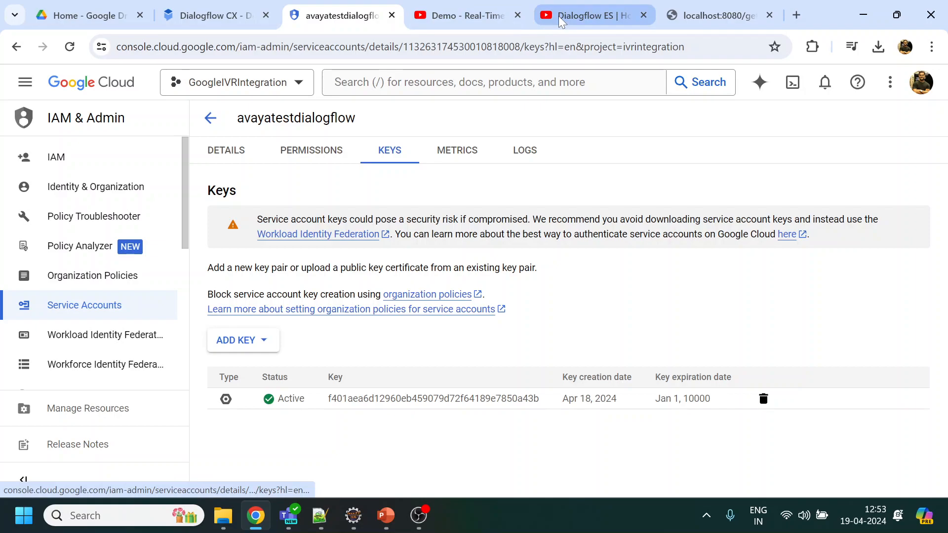
Switch Chrome to the 'Demo - Real-Time Conversation' YouTube tab.
click(465, 15)
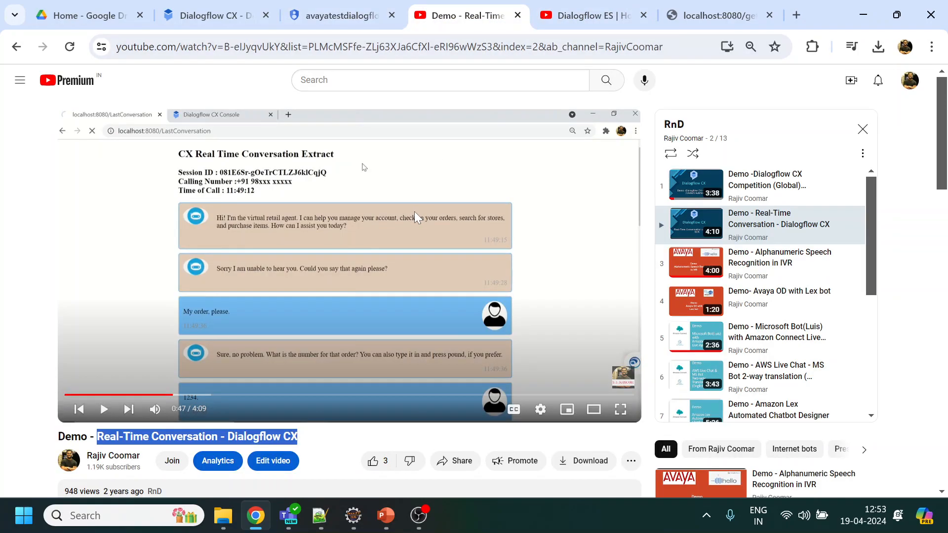